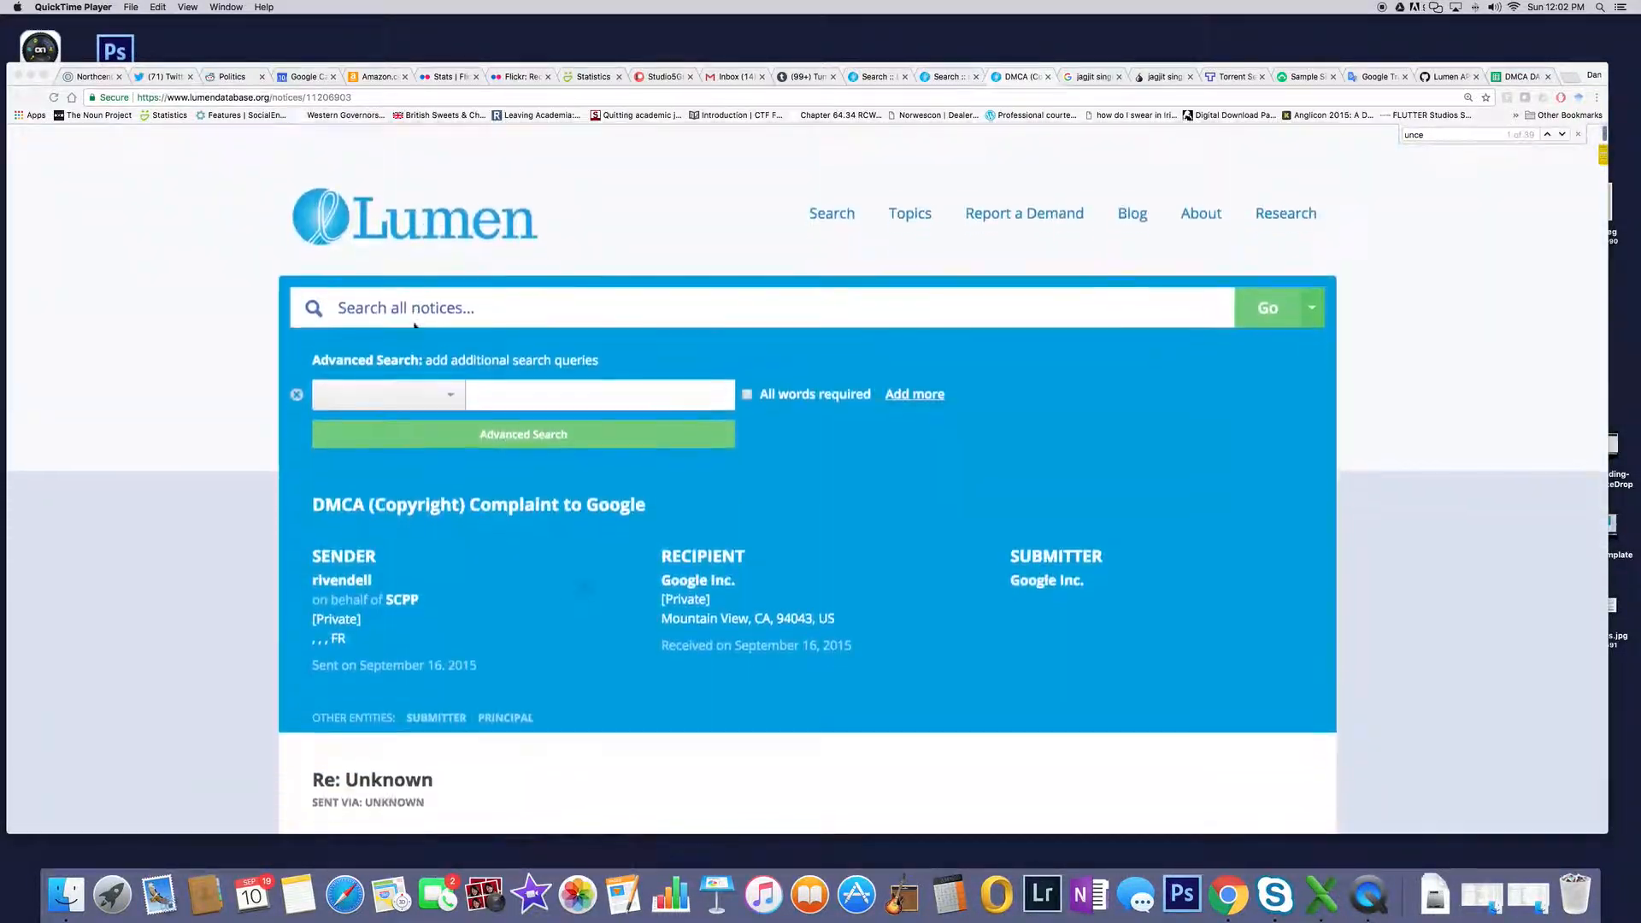
Scroll past the notice's sender and recipient details into the Emeli Sande claim's infringing URL list
scroll("down", 3)
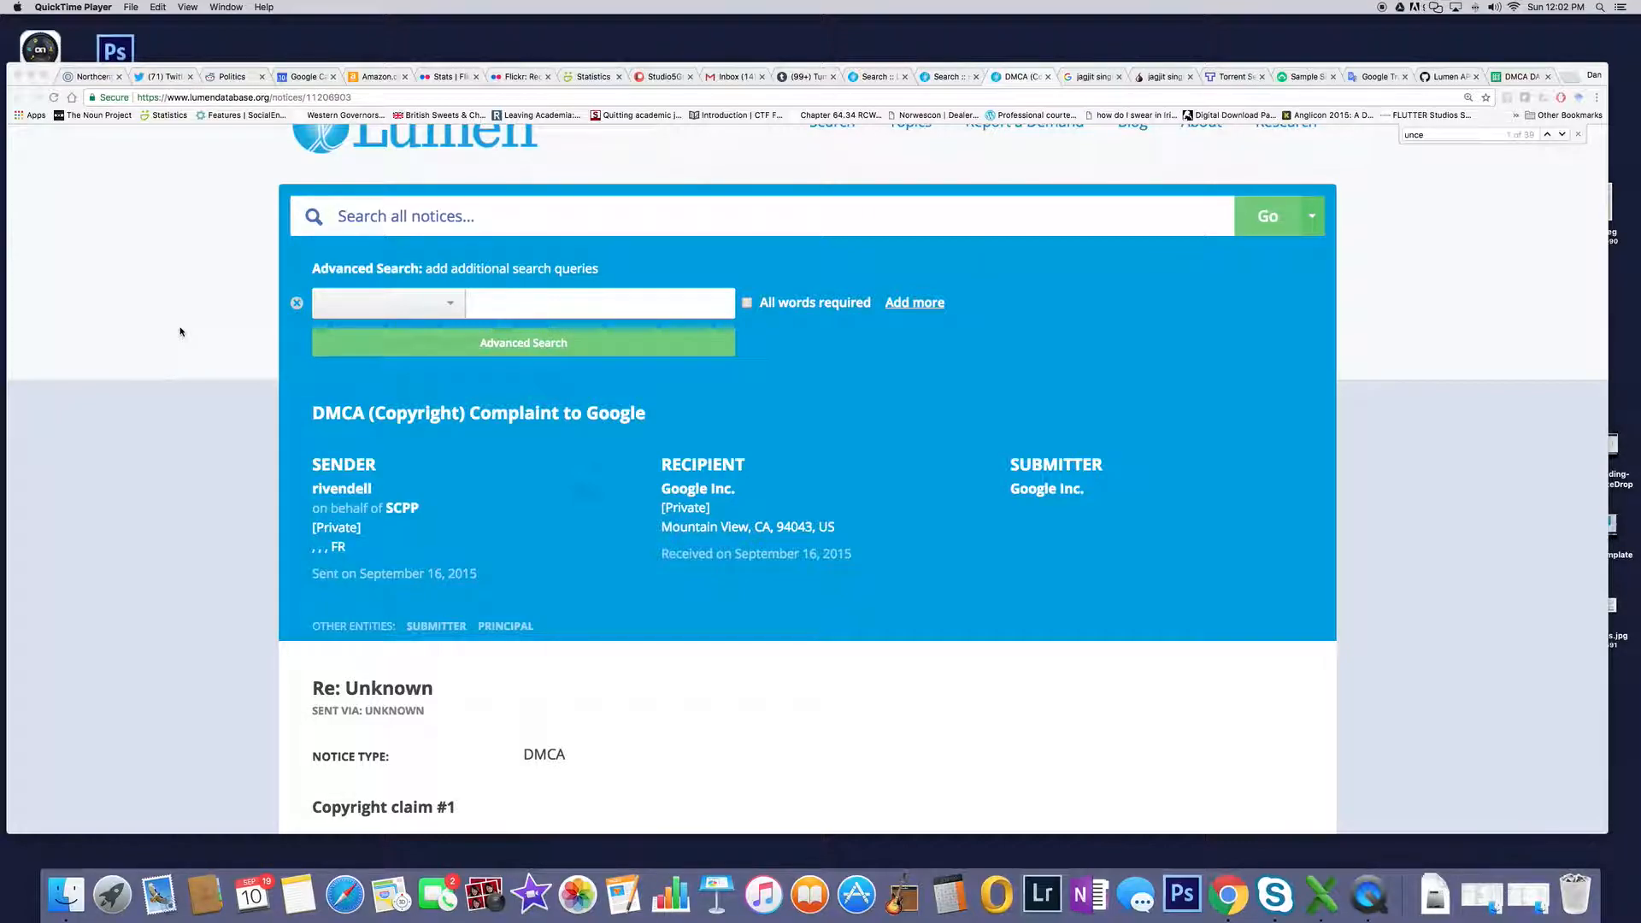
scroll("down", 3)
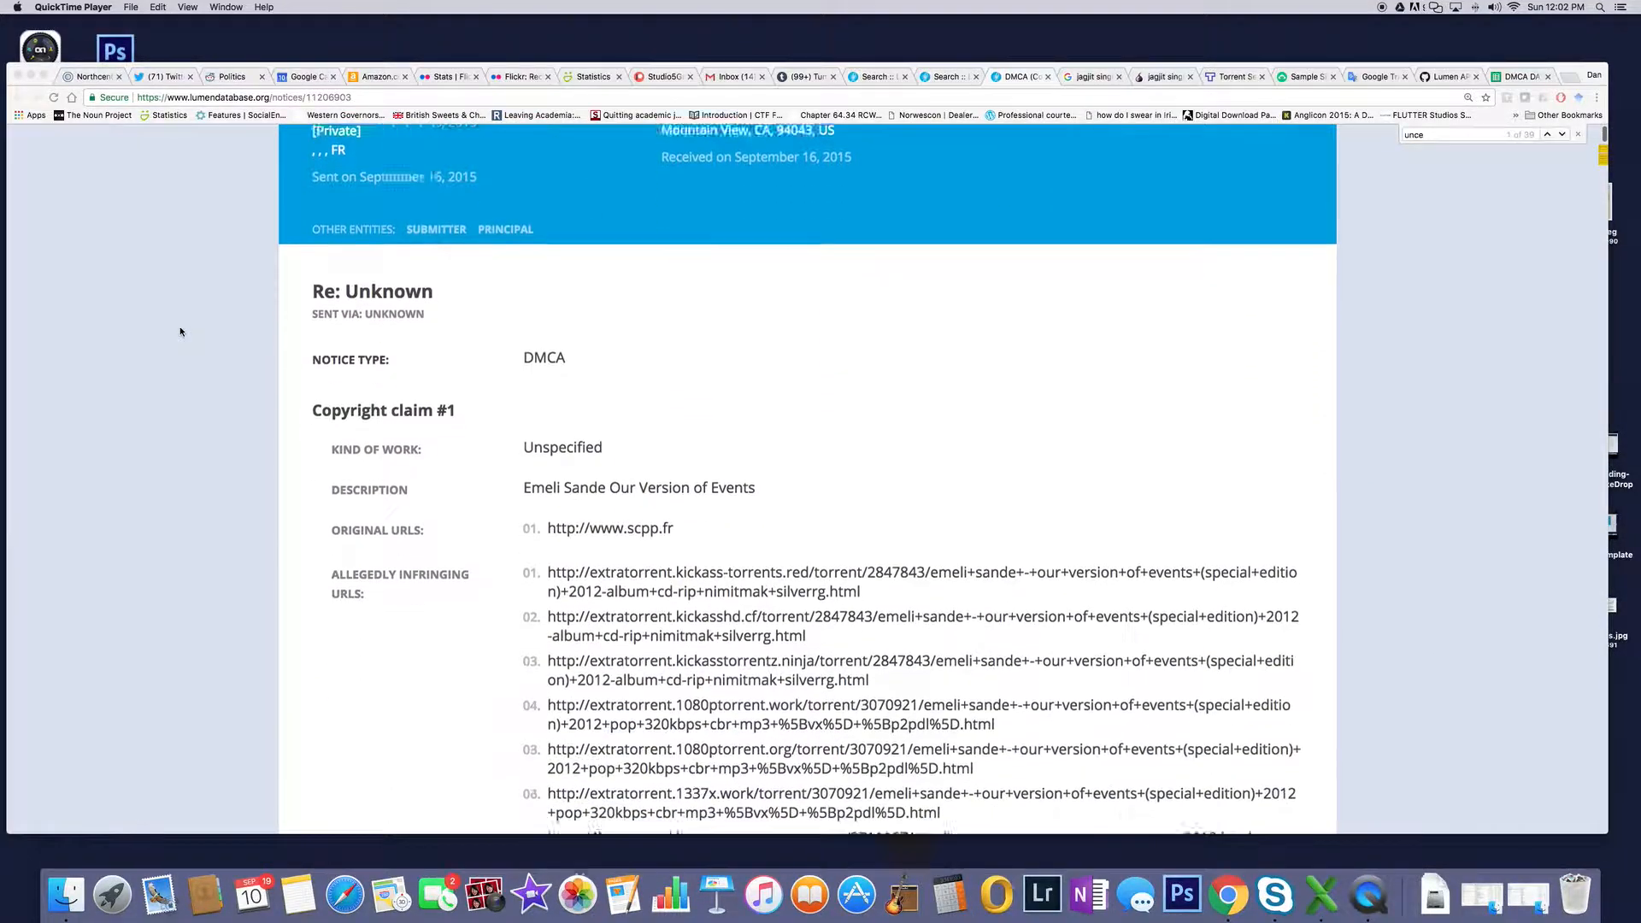
scroll("down", 3)
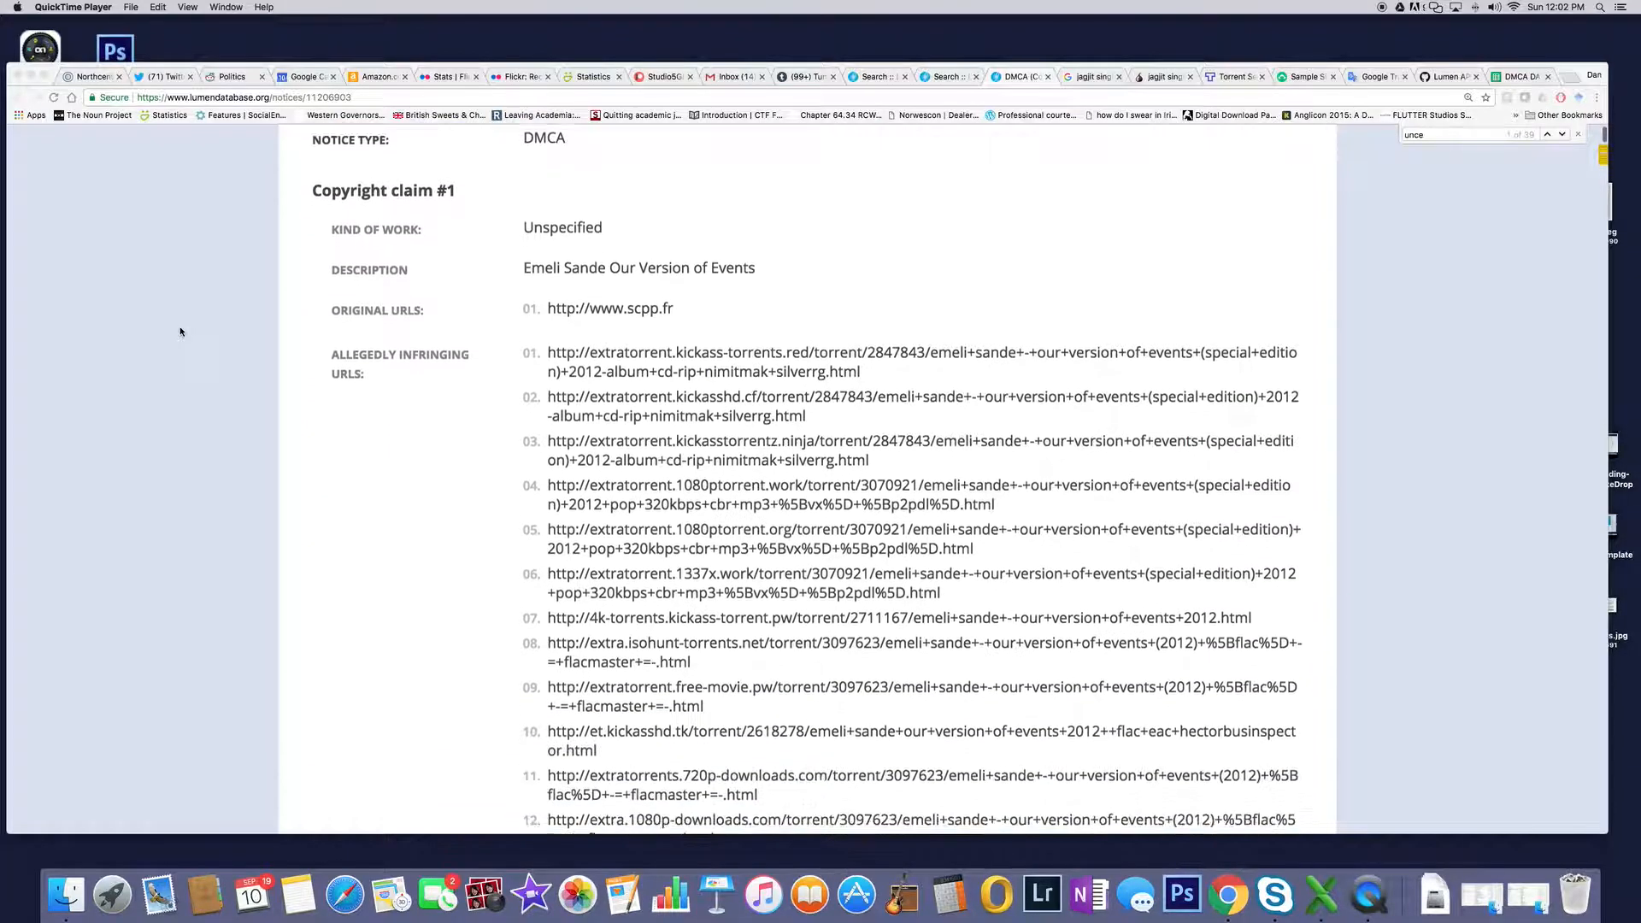
scroll("down", 3)
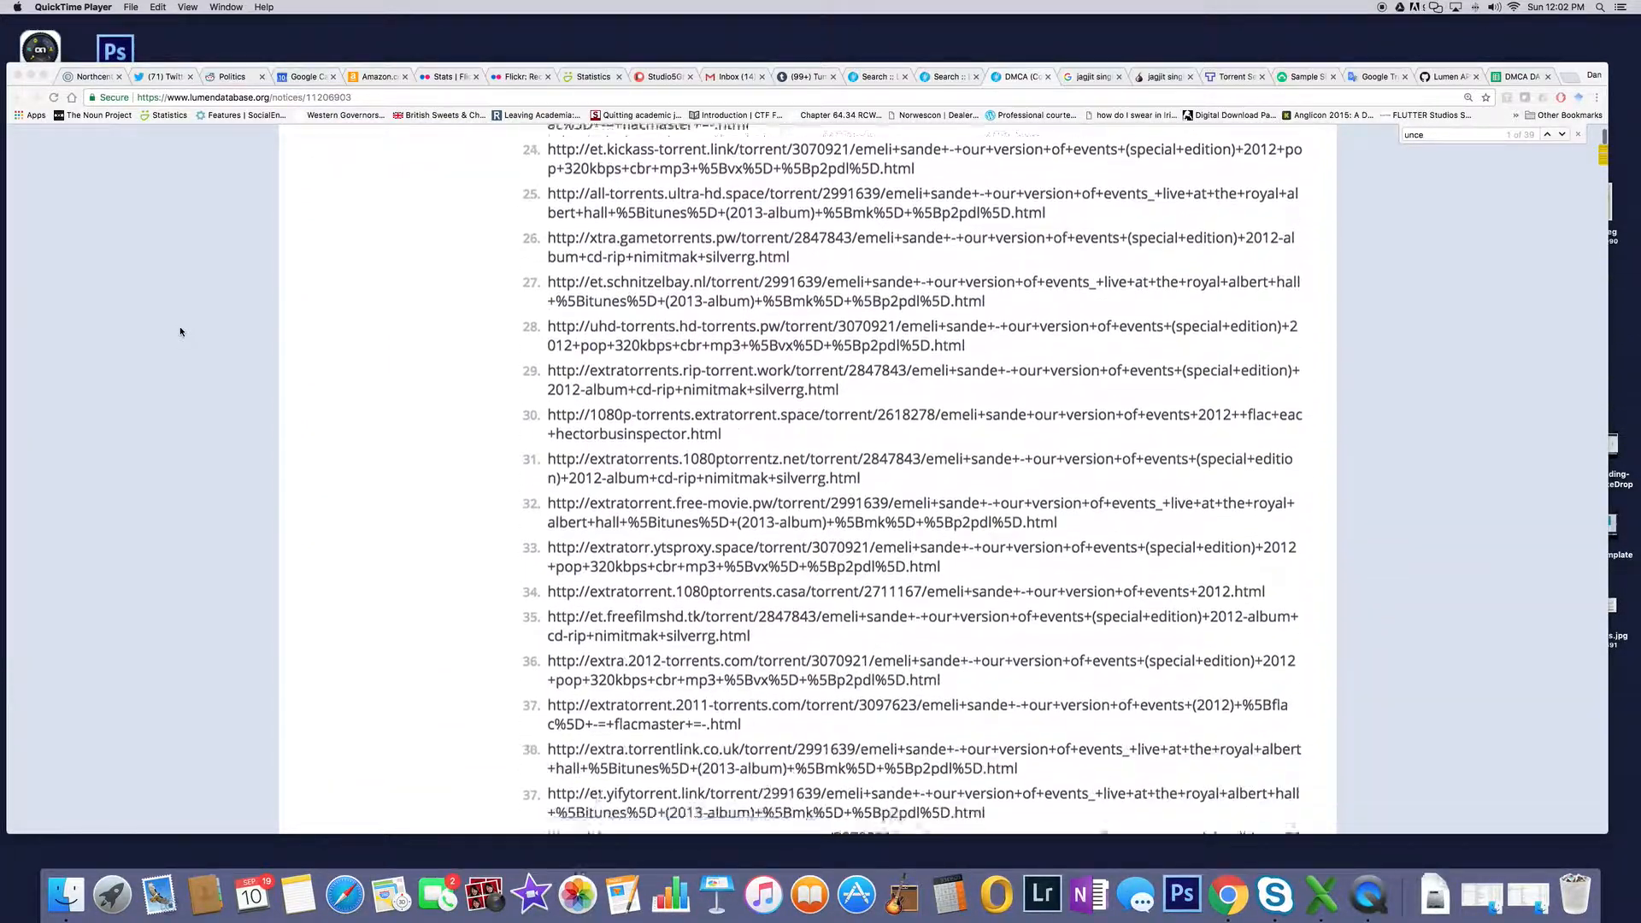
scroll("down", 3)
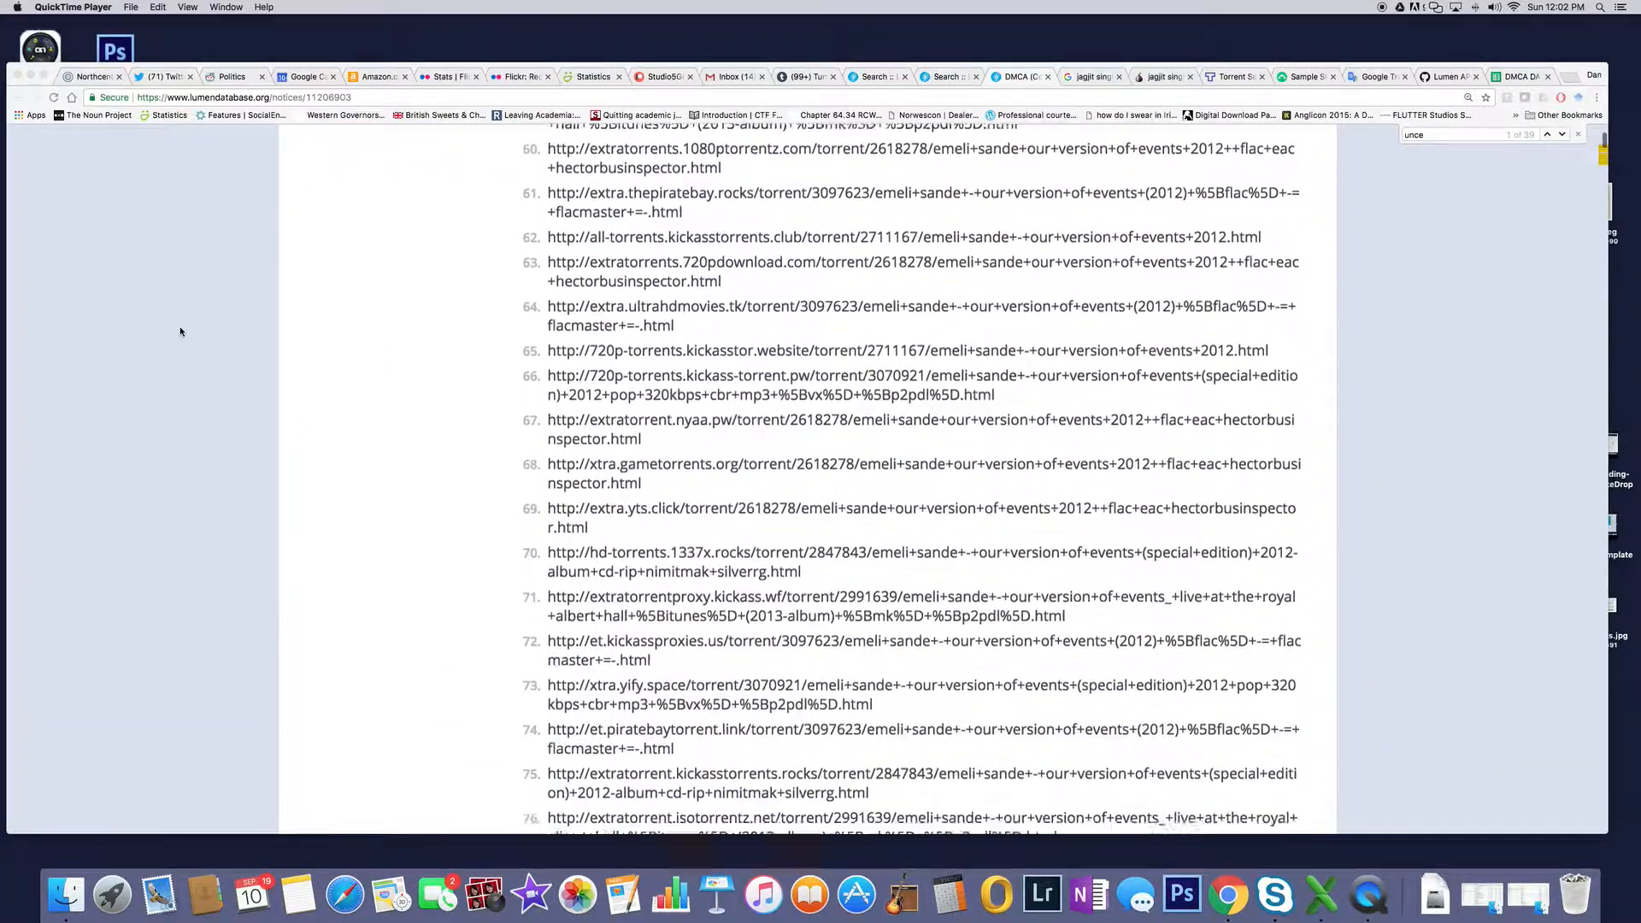
scroll("down", 3)
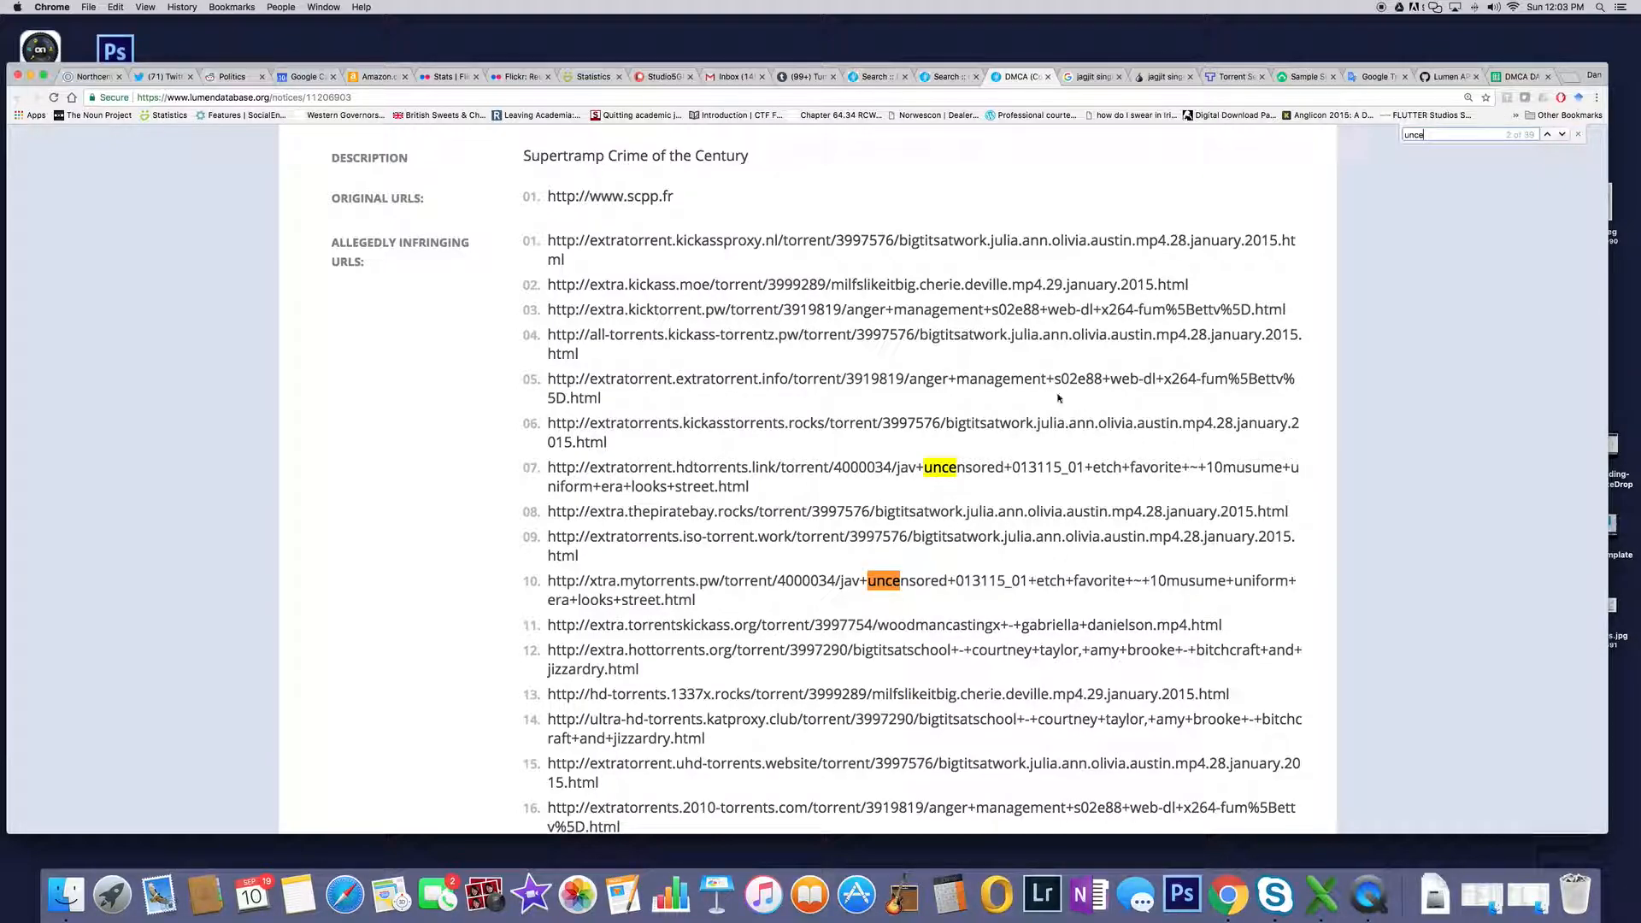
mouse_move(961, 339)
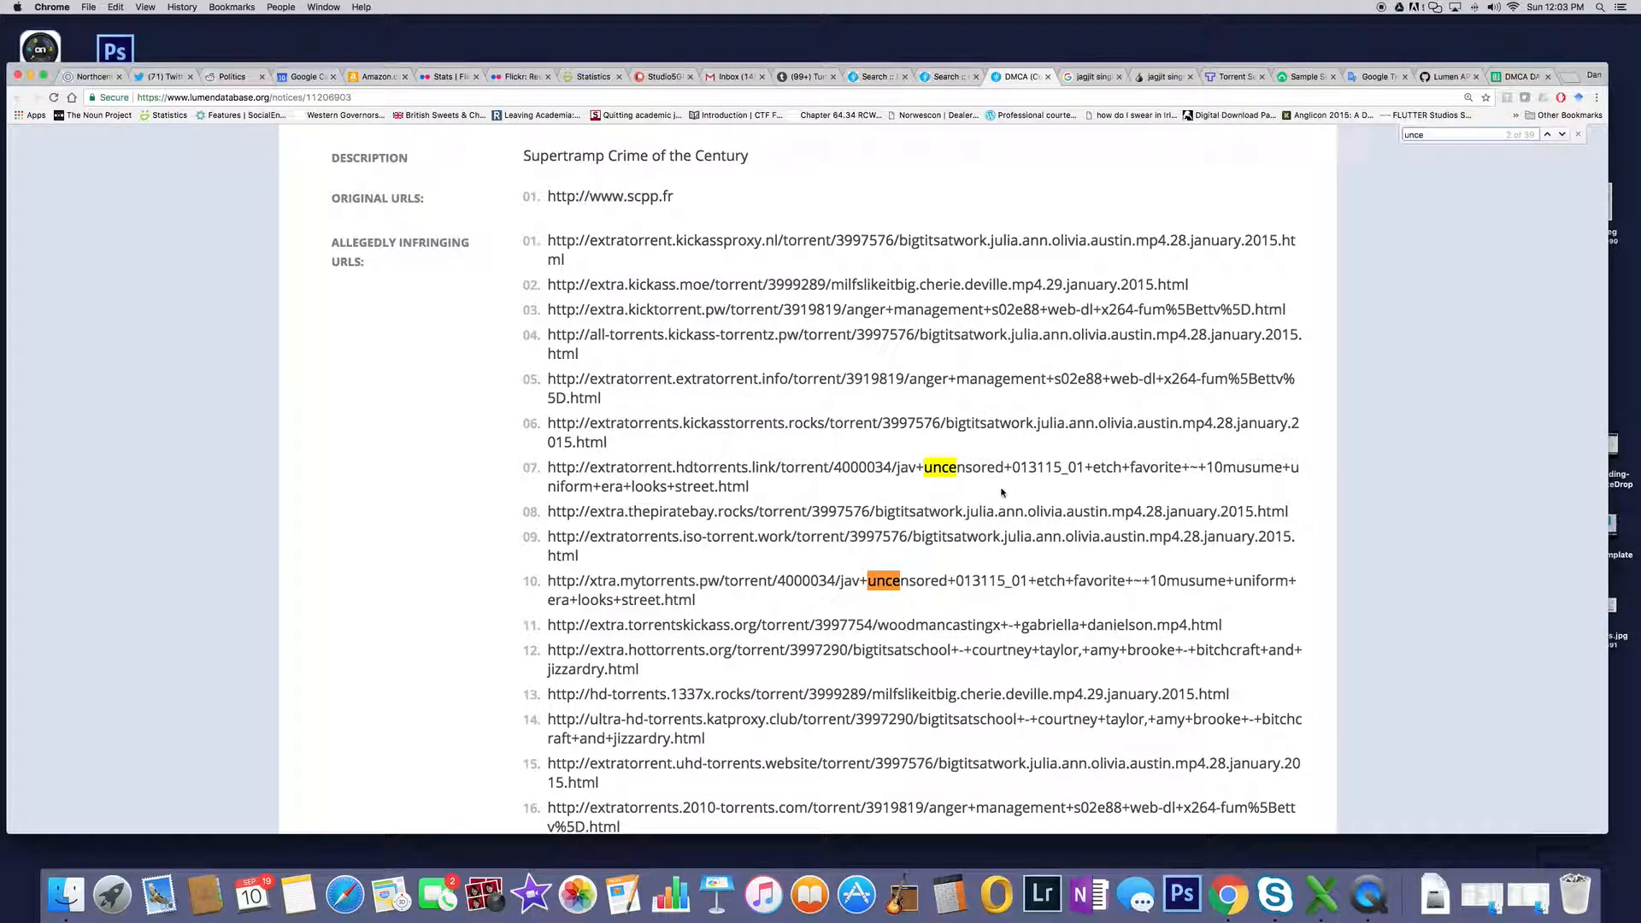
Scroll the Supertramp claim's infringing URLs down to about entry 51, with 'unce' matches highlighted
scroll("down", 3)
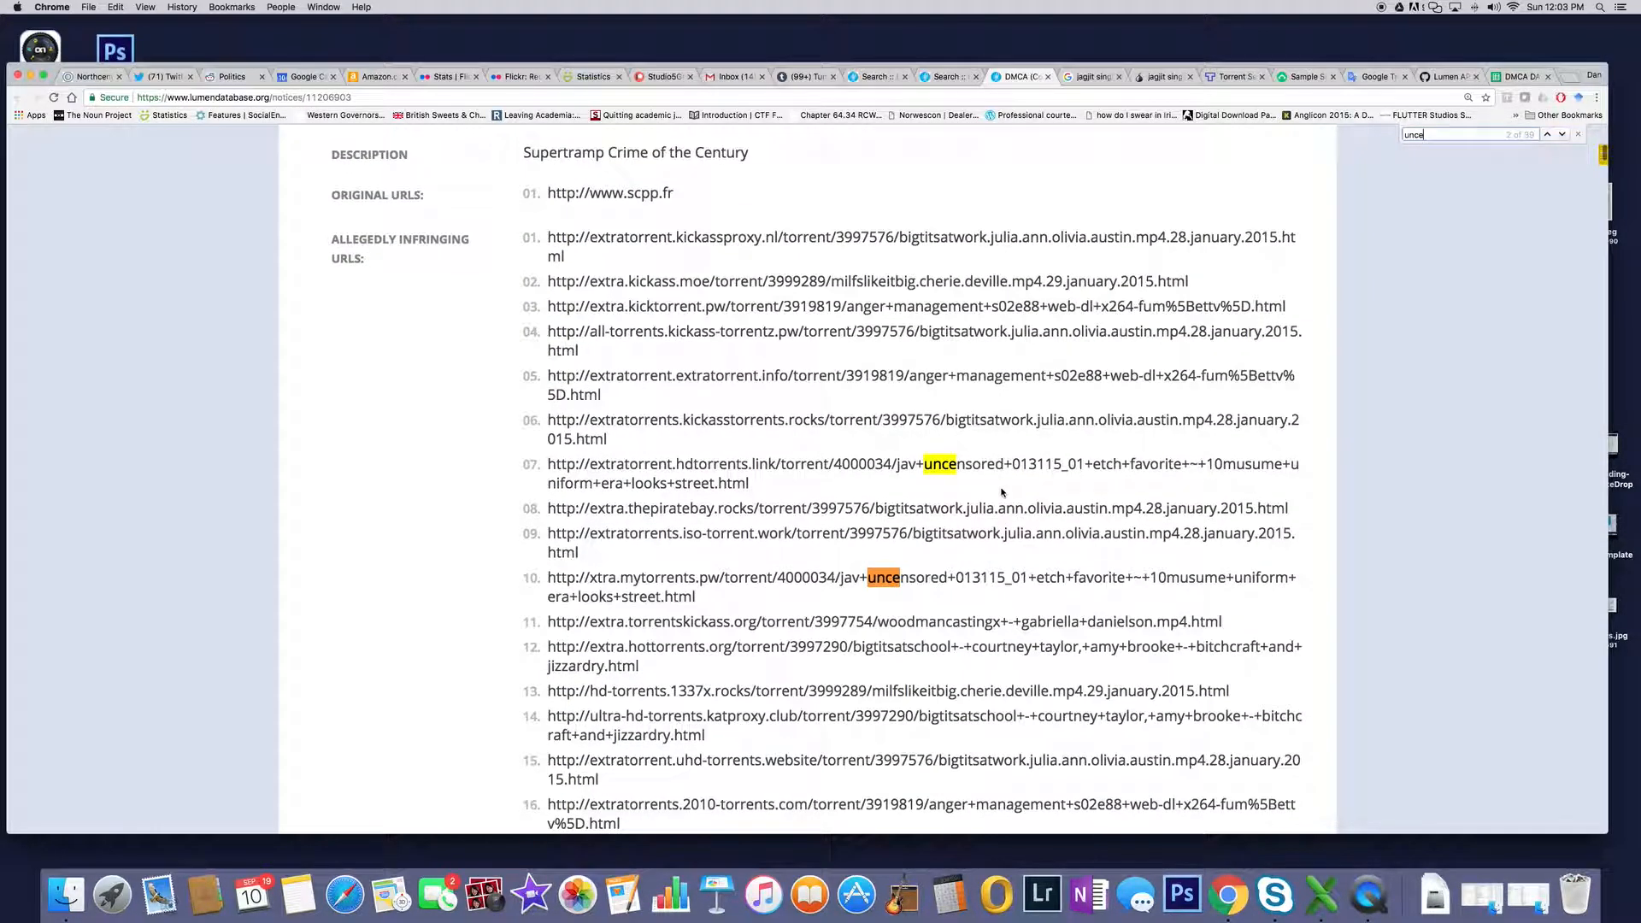
scroll("down", 3)
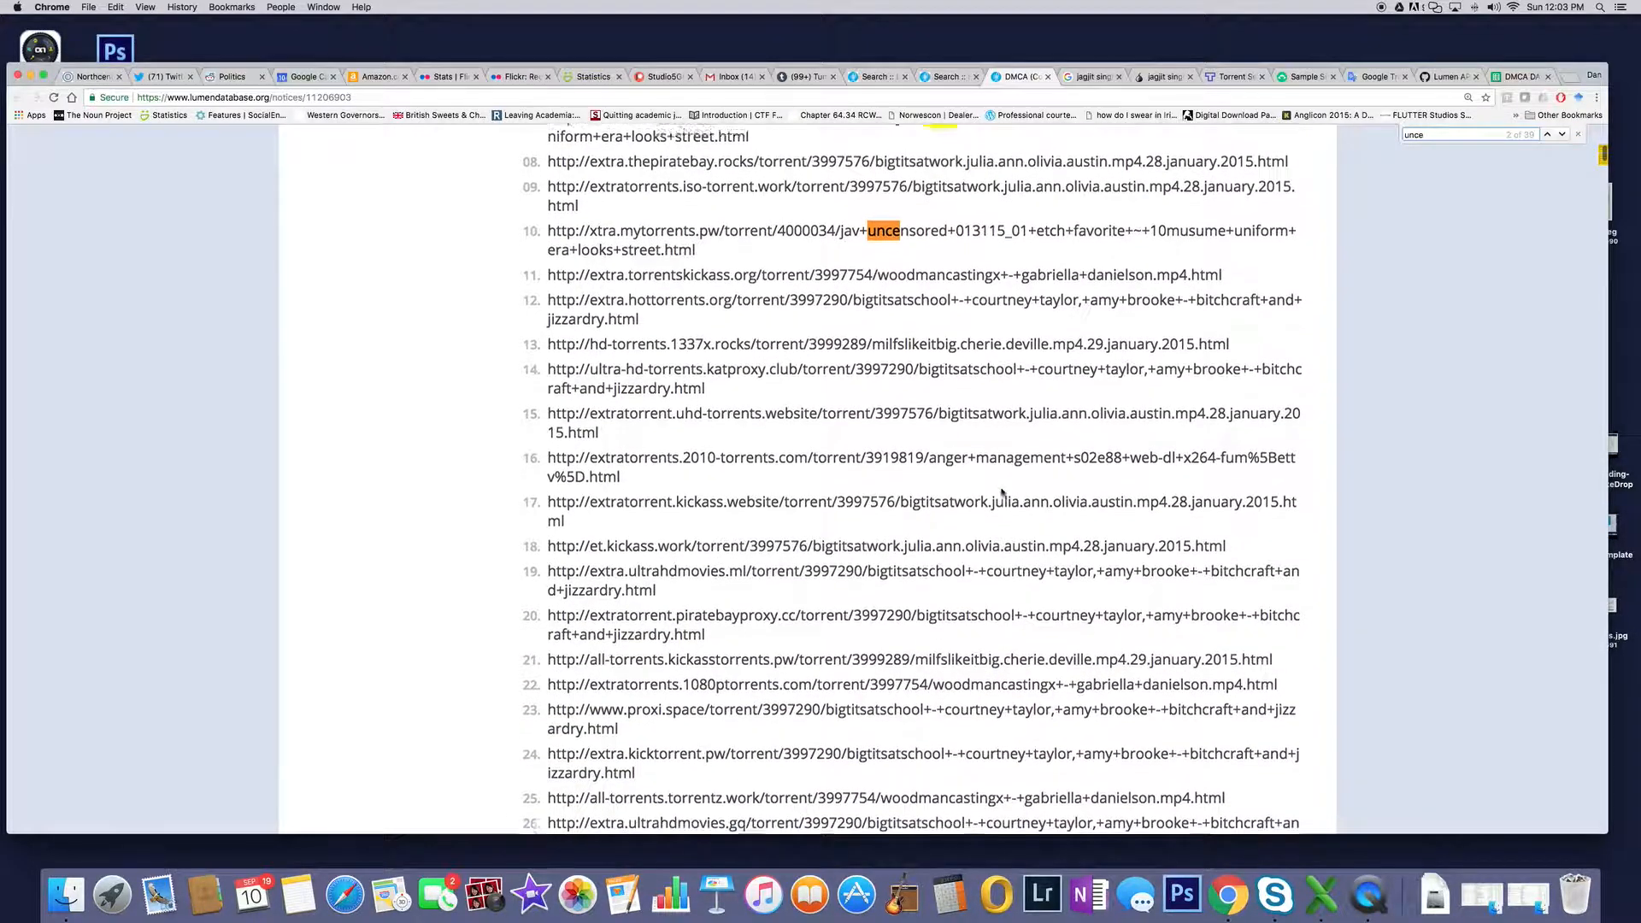
scroll("down", 3)
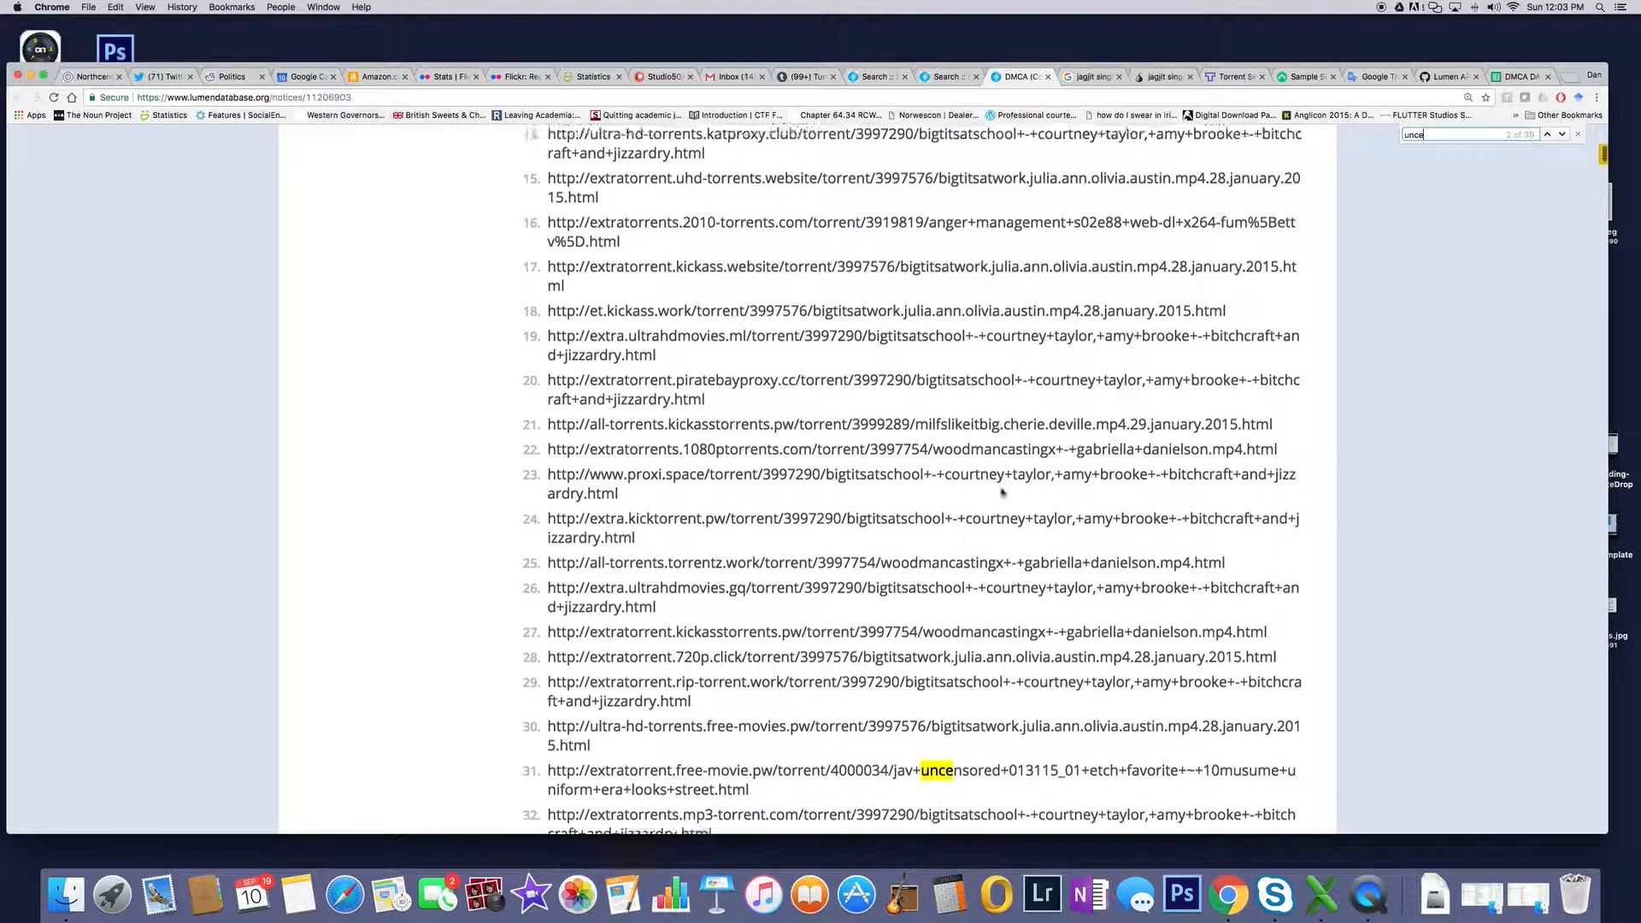
scroll("down", 3)
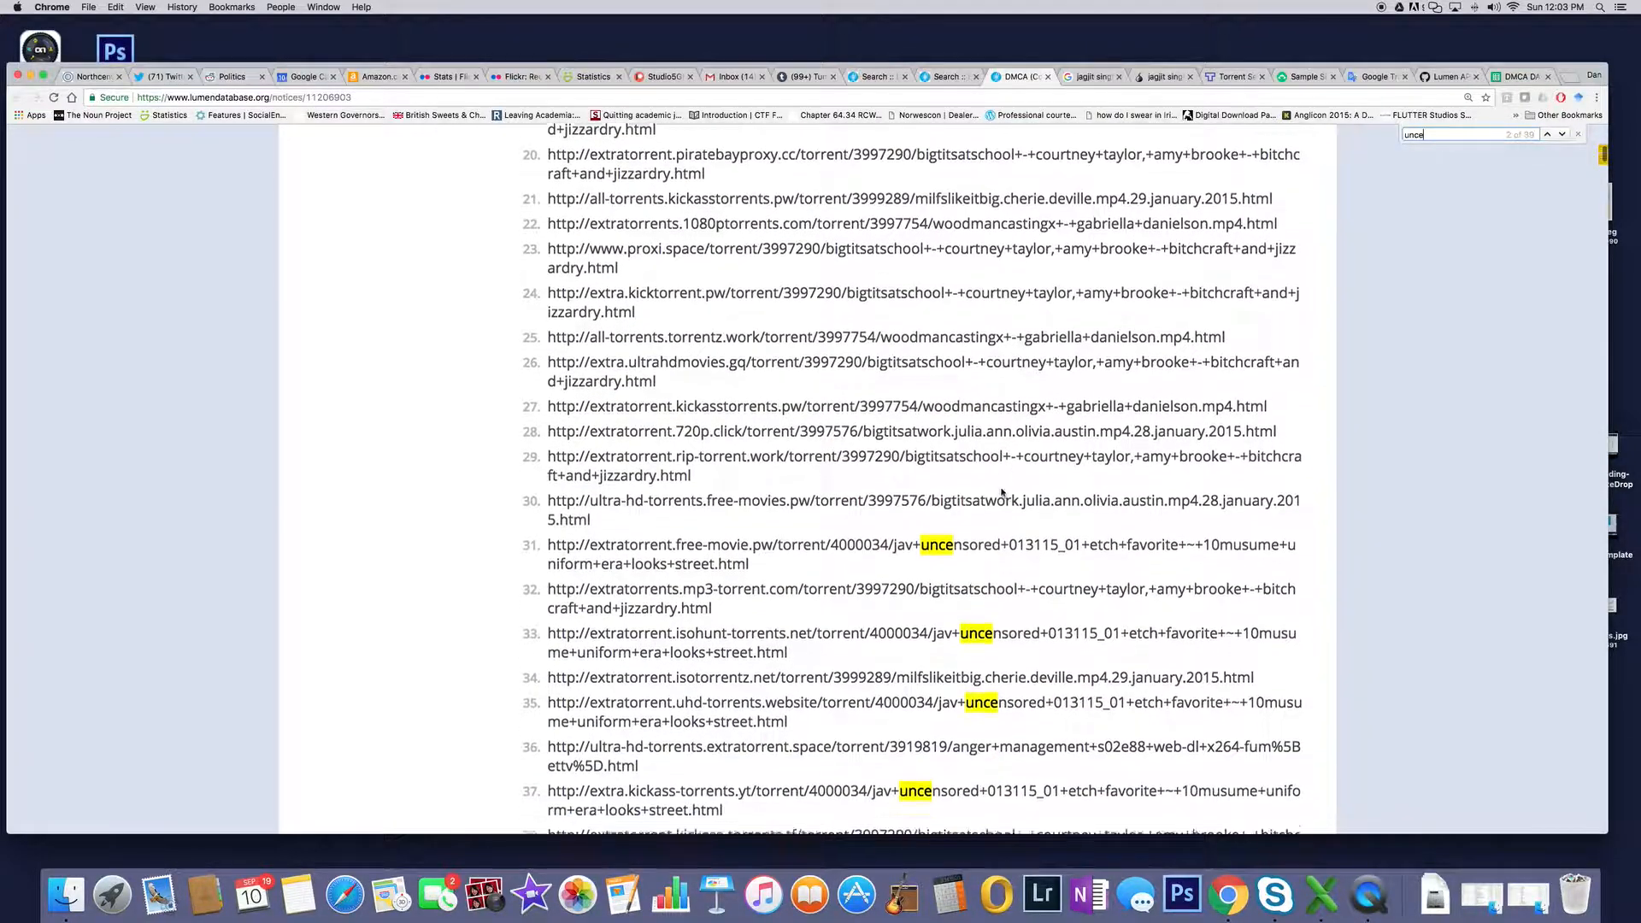
scroll("down", 3)
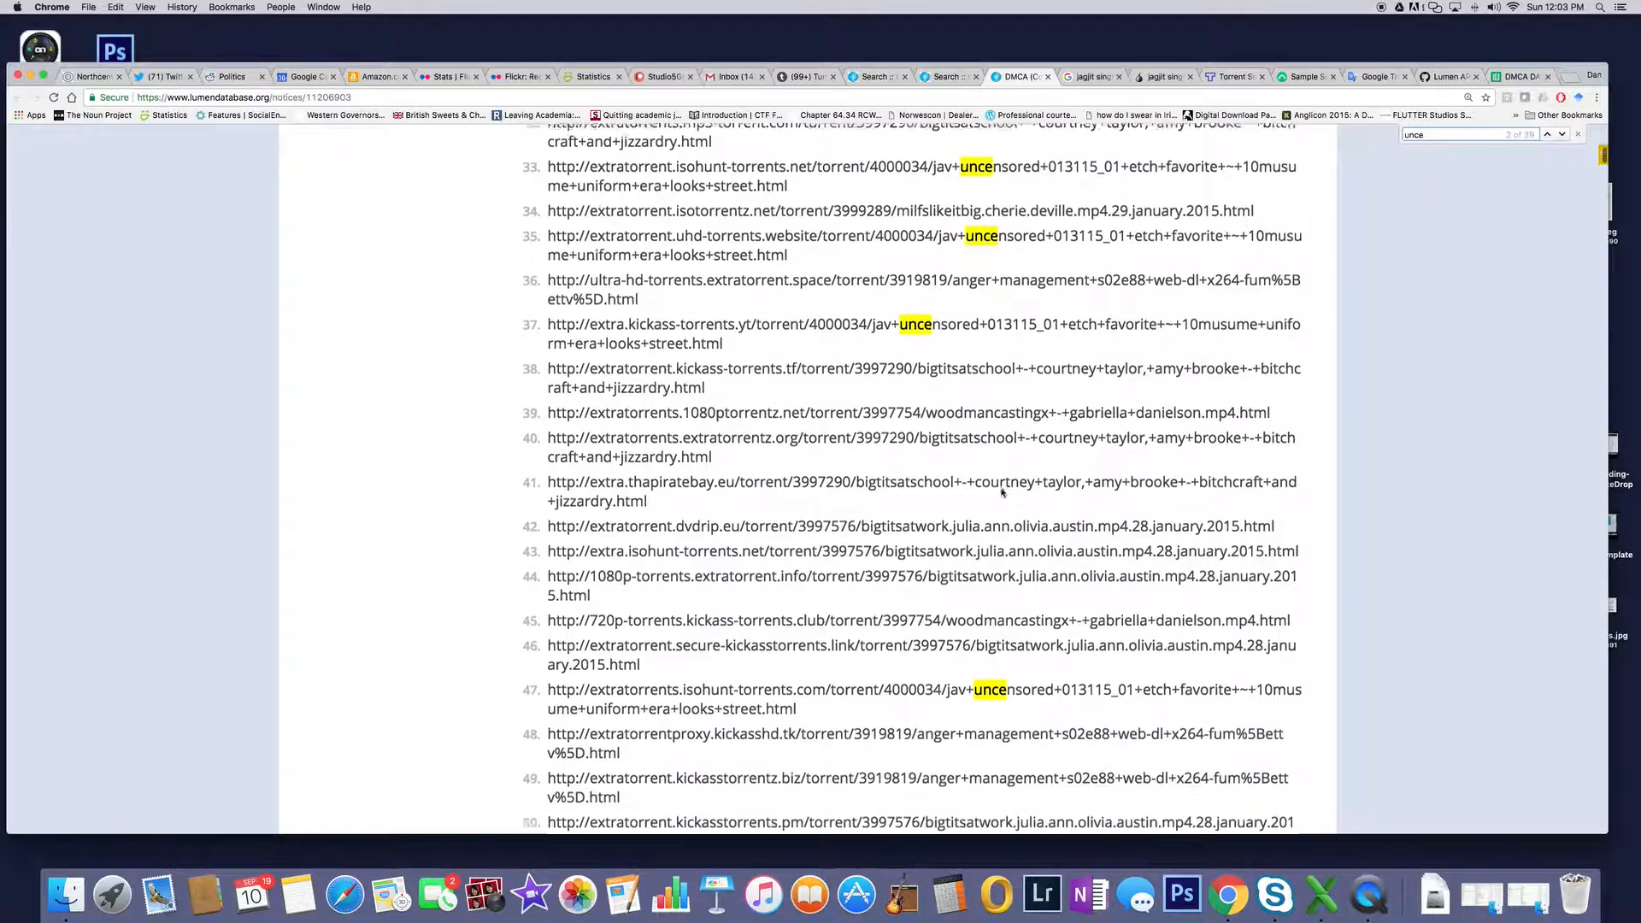
scroll("down", 3)
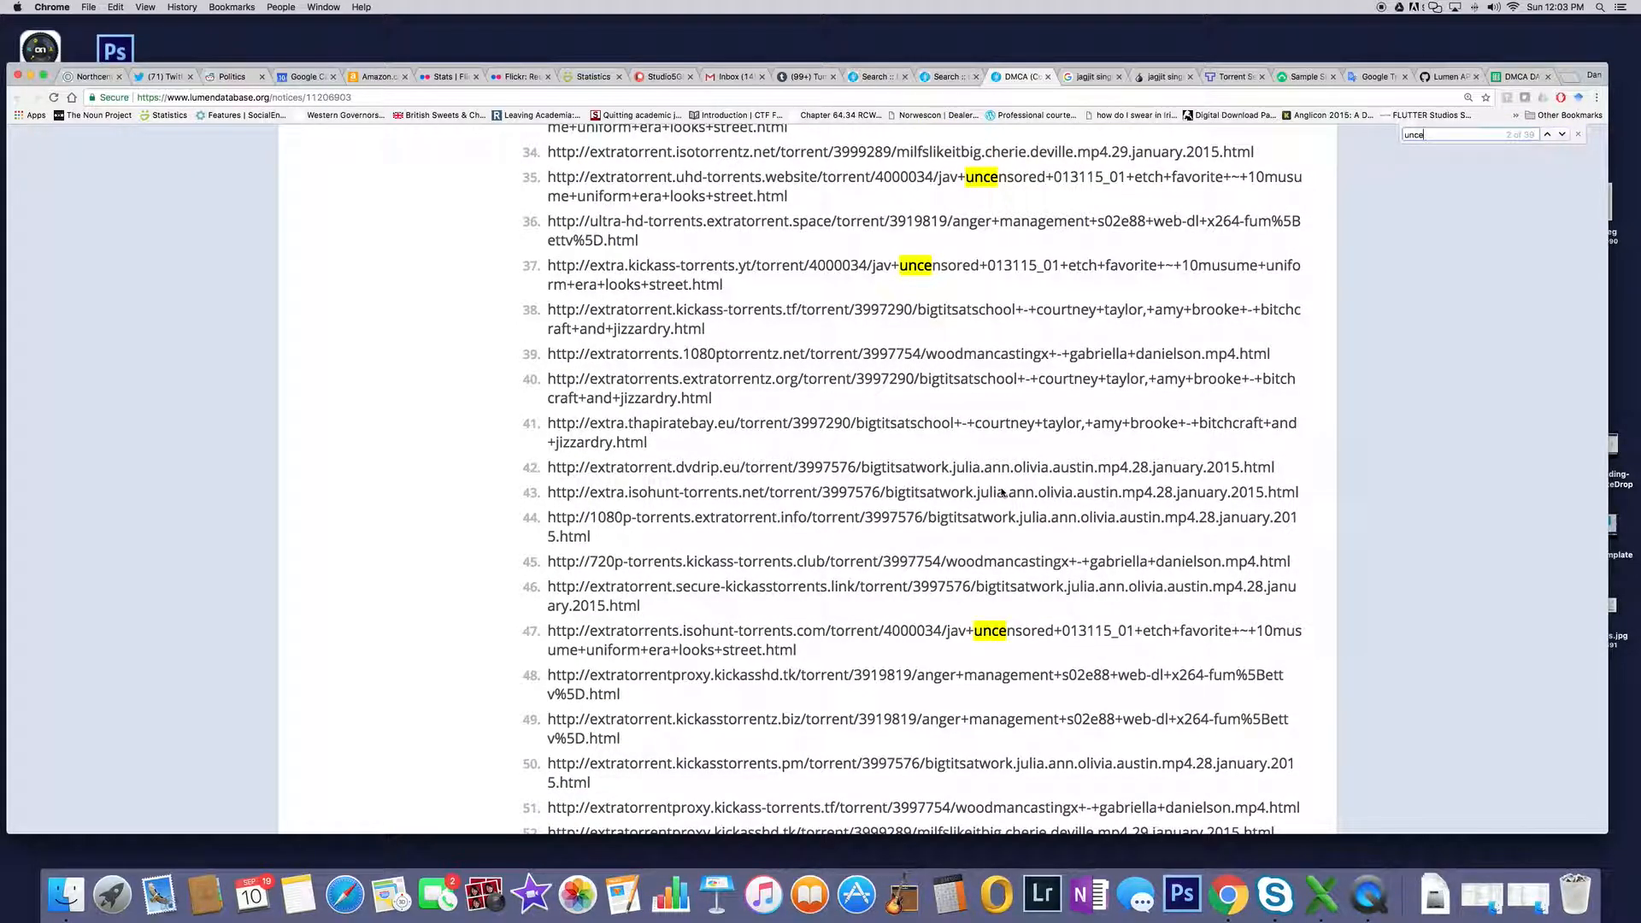
left_click(1547, 133)
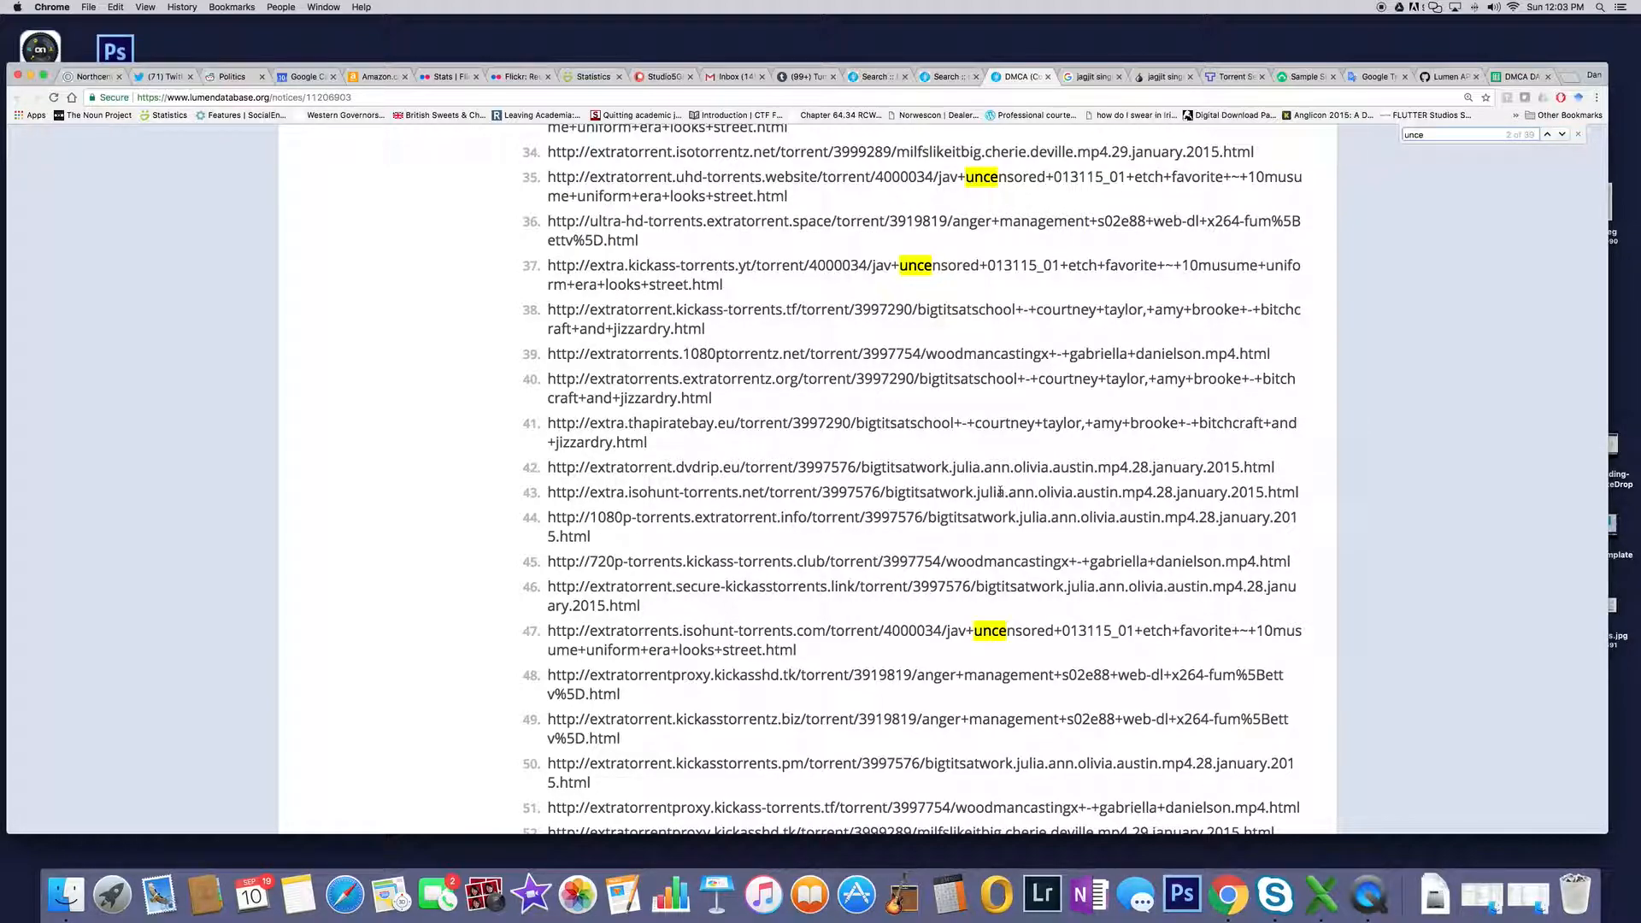
Scroll the Supertramp URL list further to around entry 151, showing more highlighted matches
scroll("down", 3)
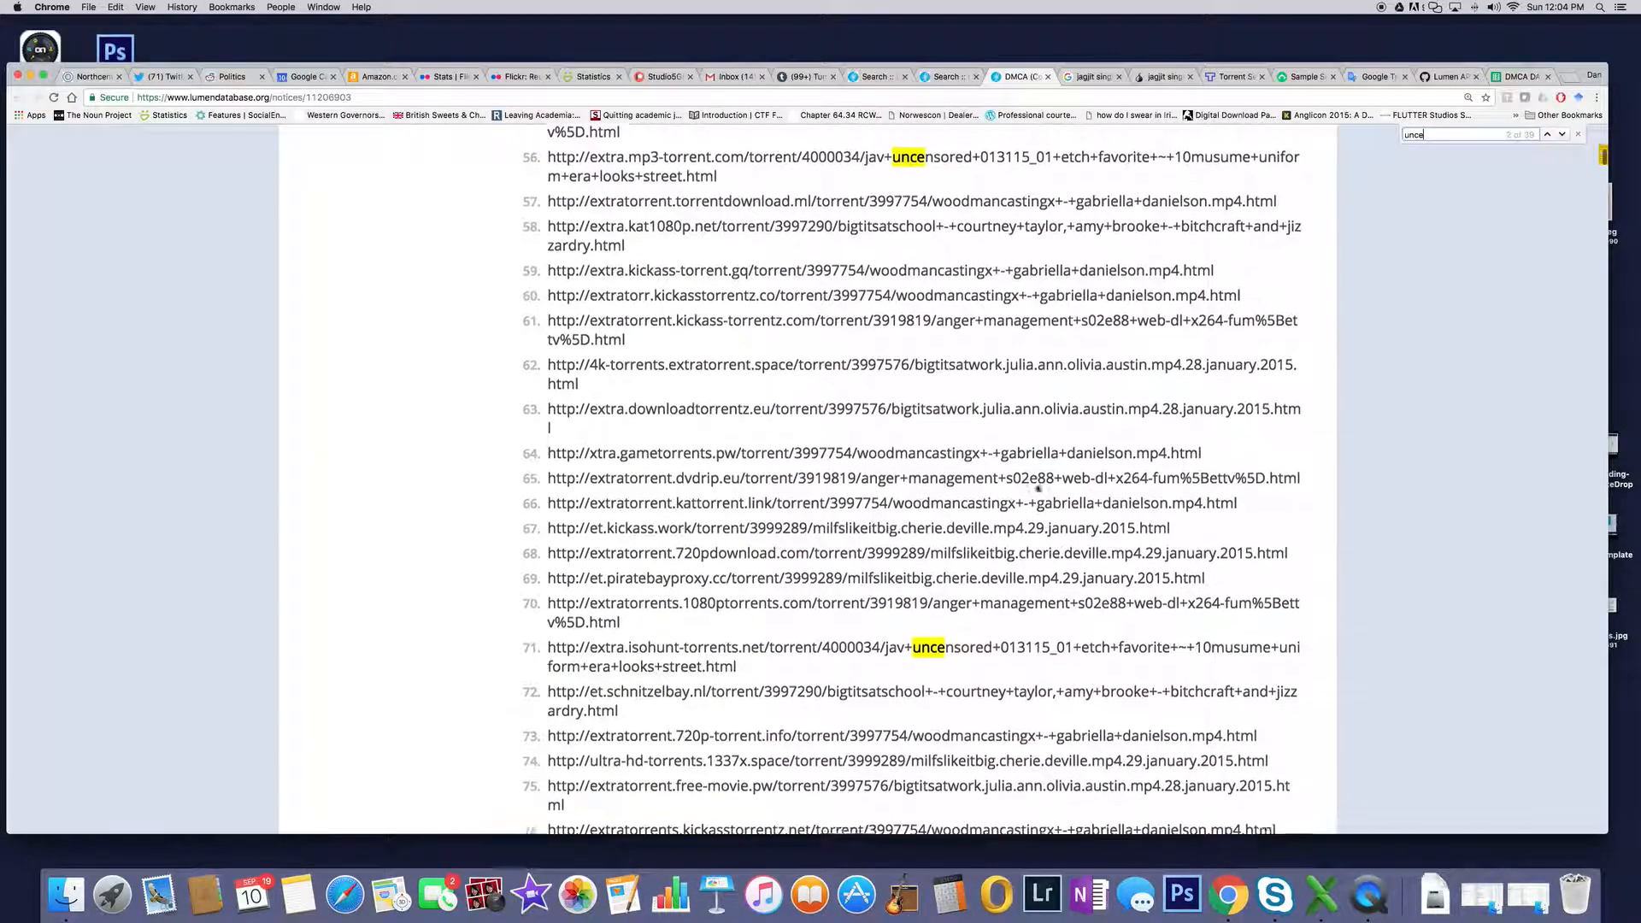
scroll("down", 3)
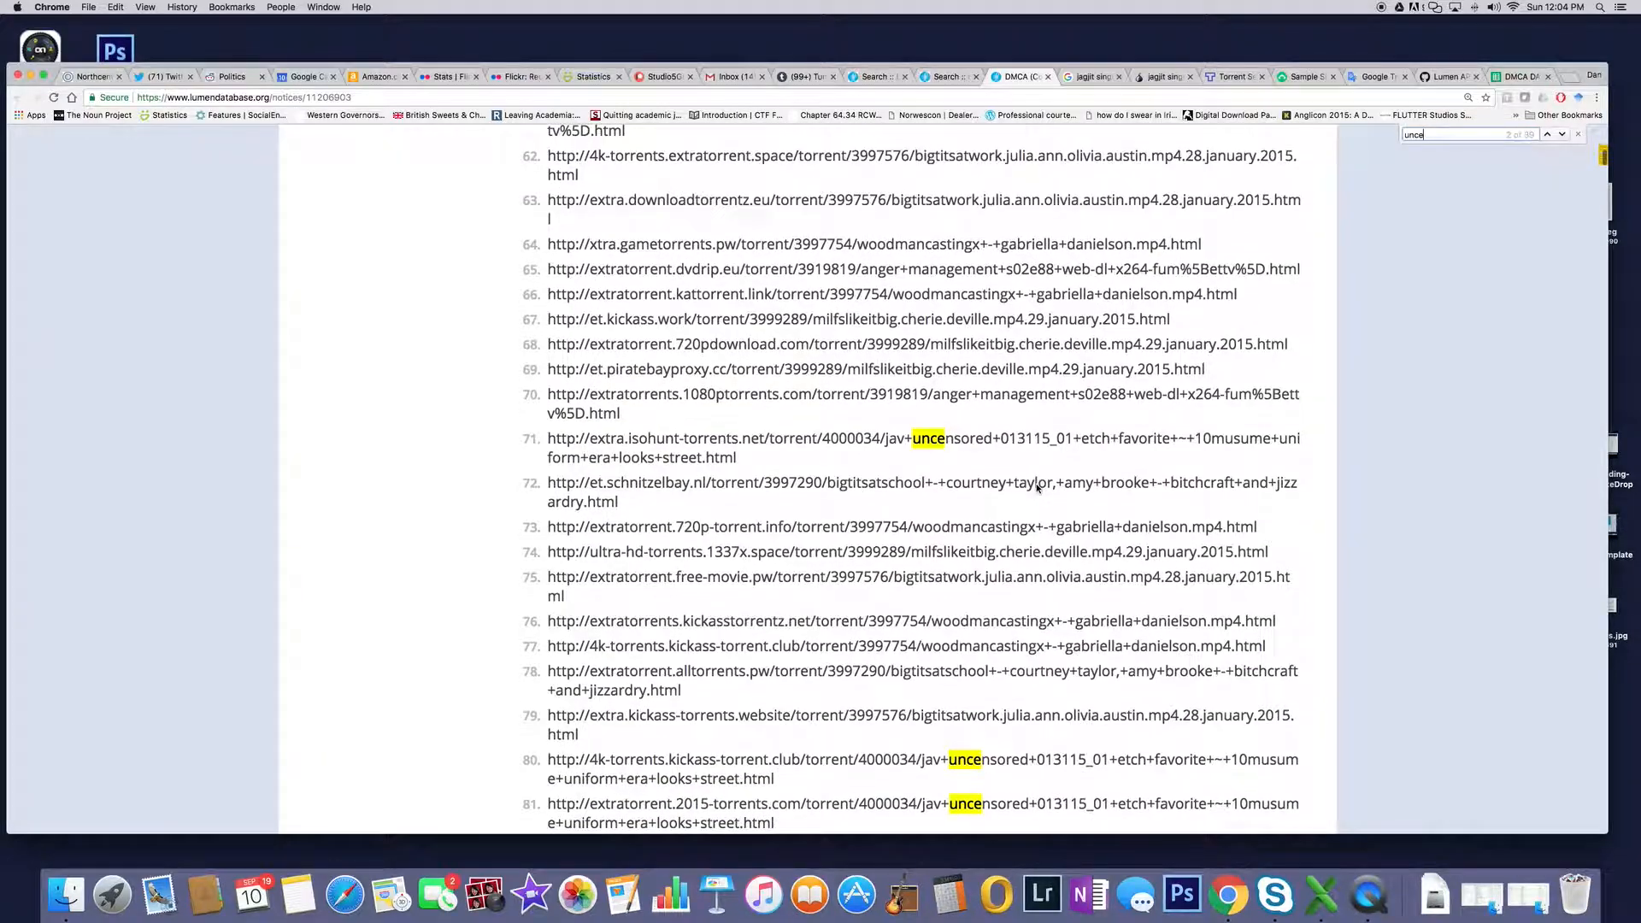
scroll("down", 3)
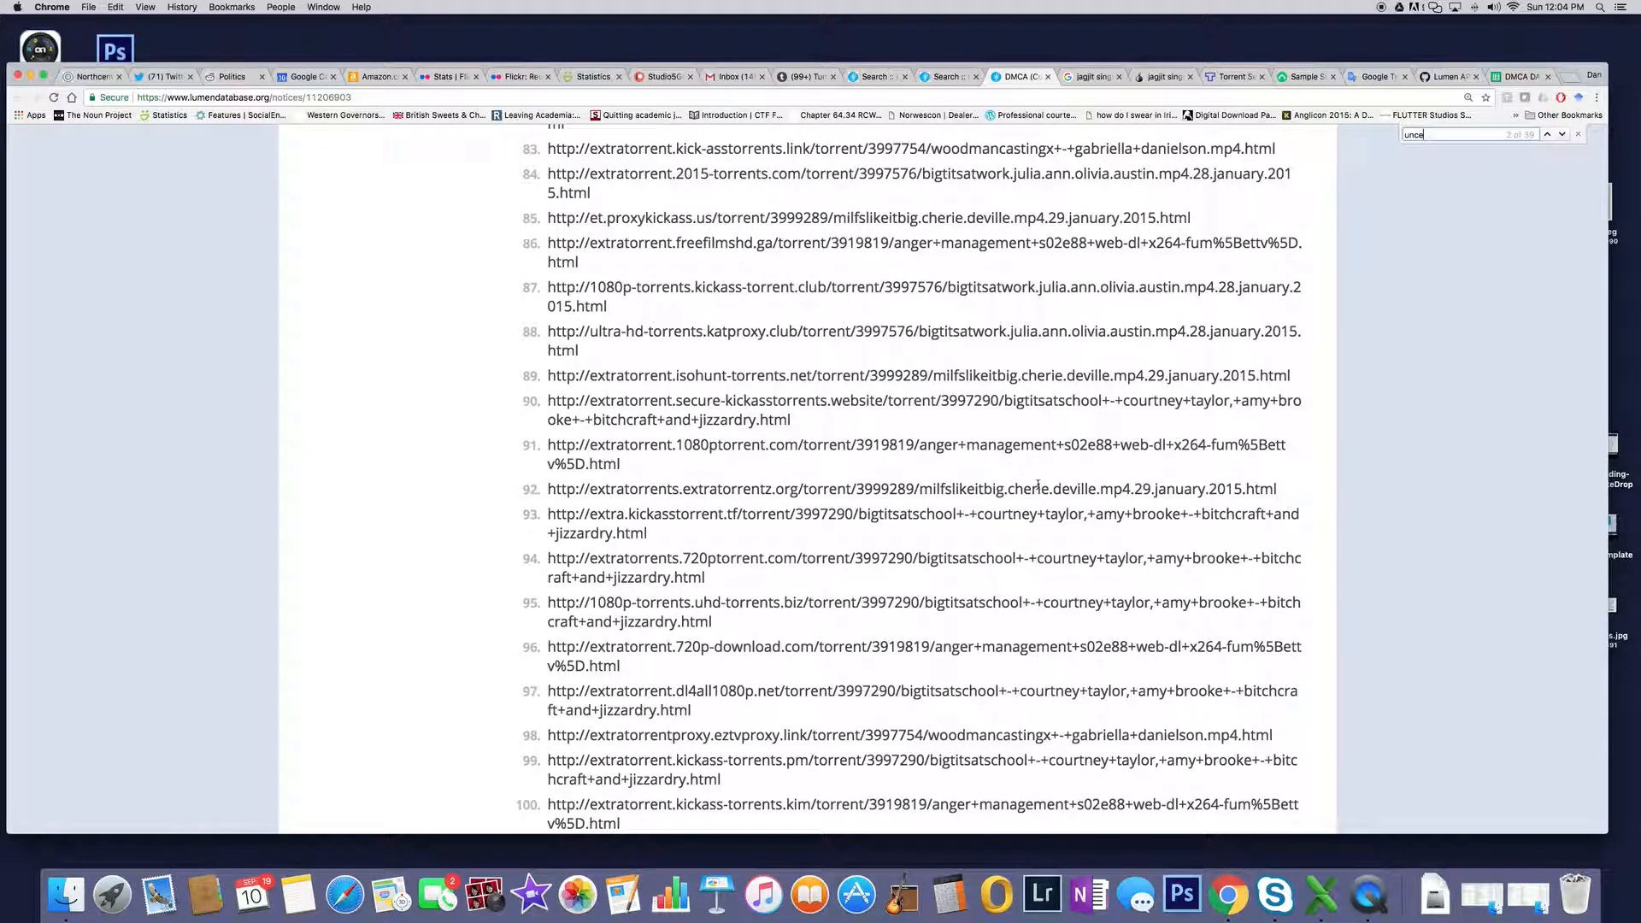
scroll("down", 3)
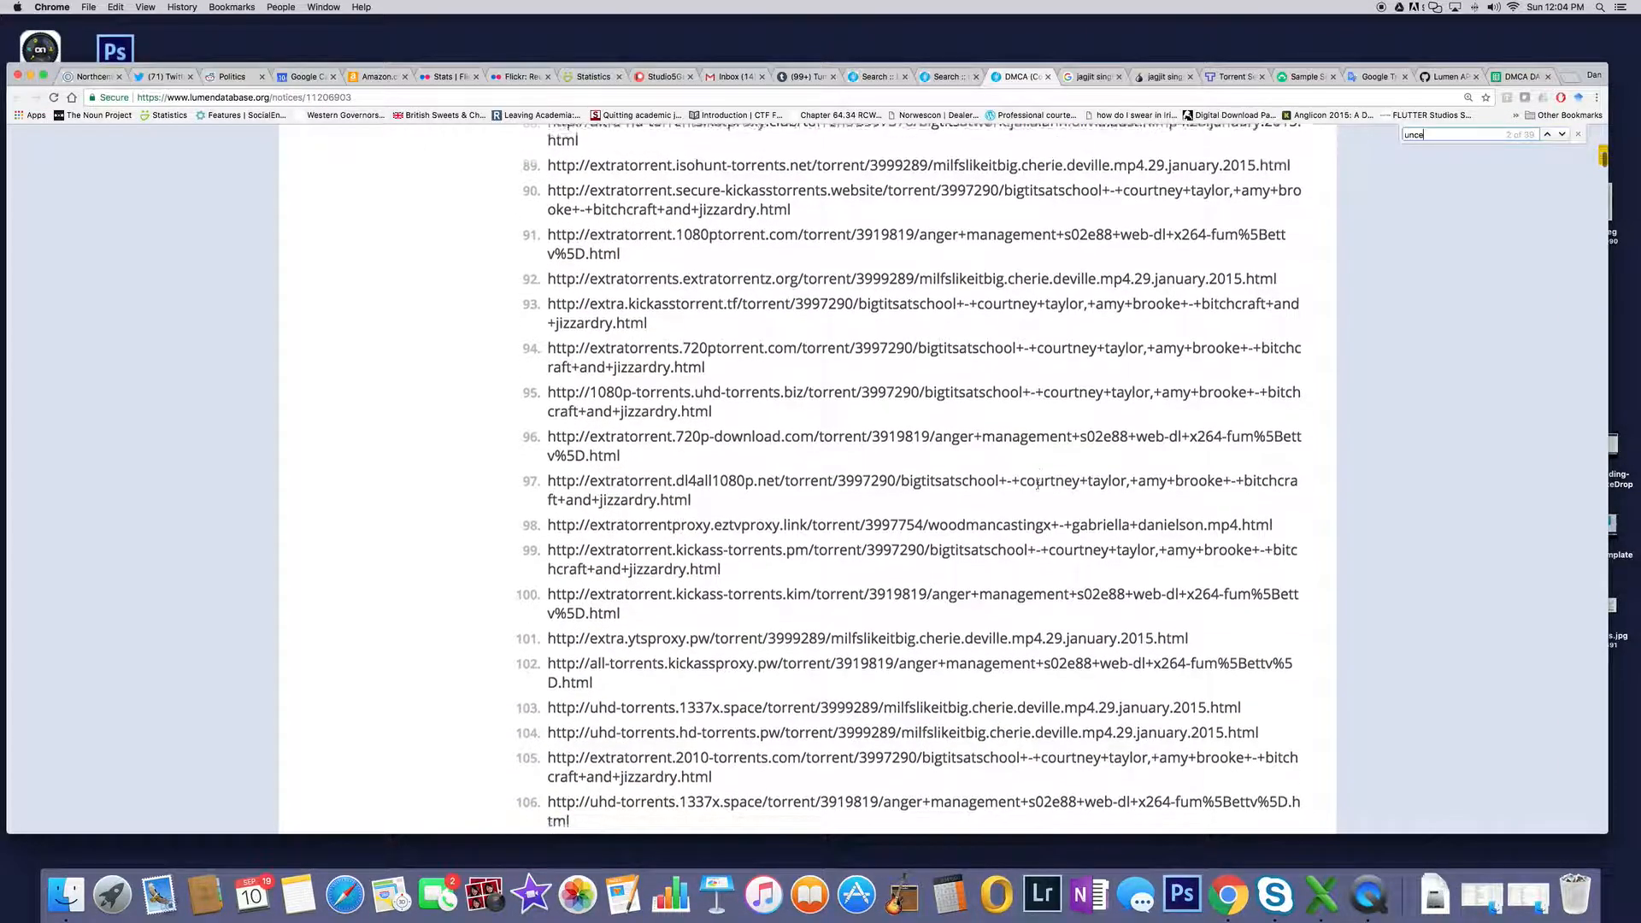
scroll("down", 3)
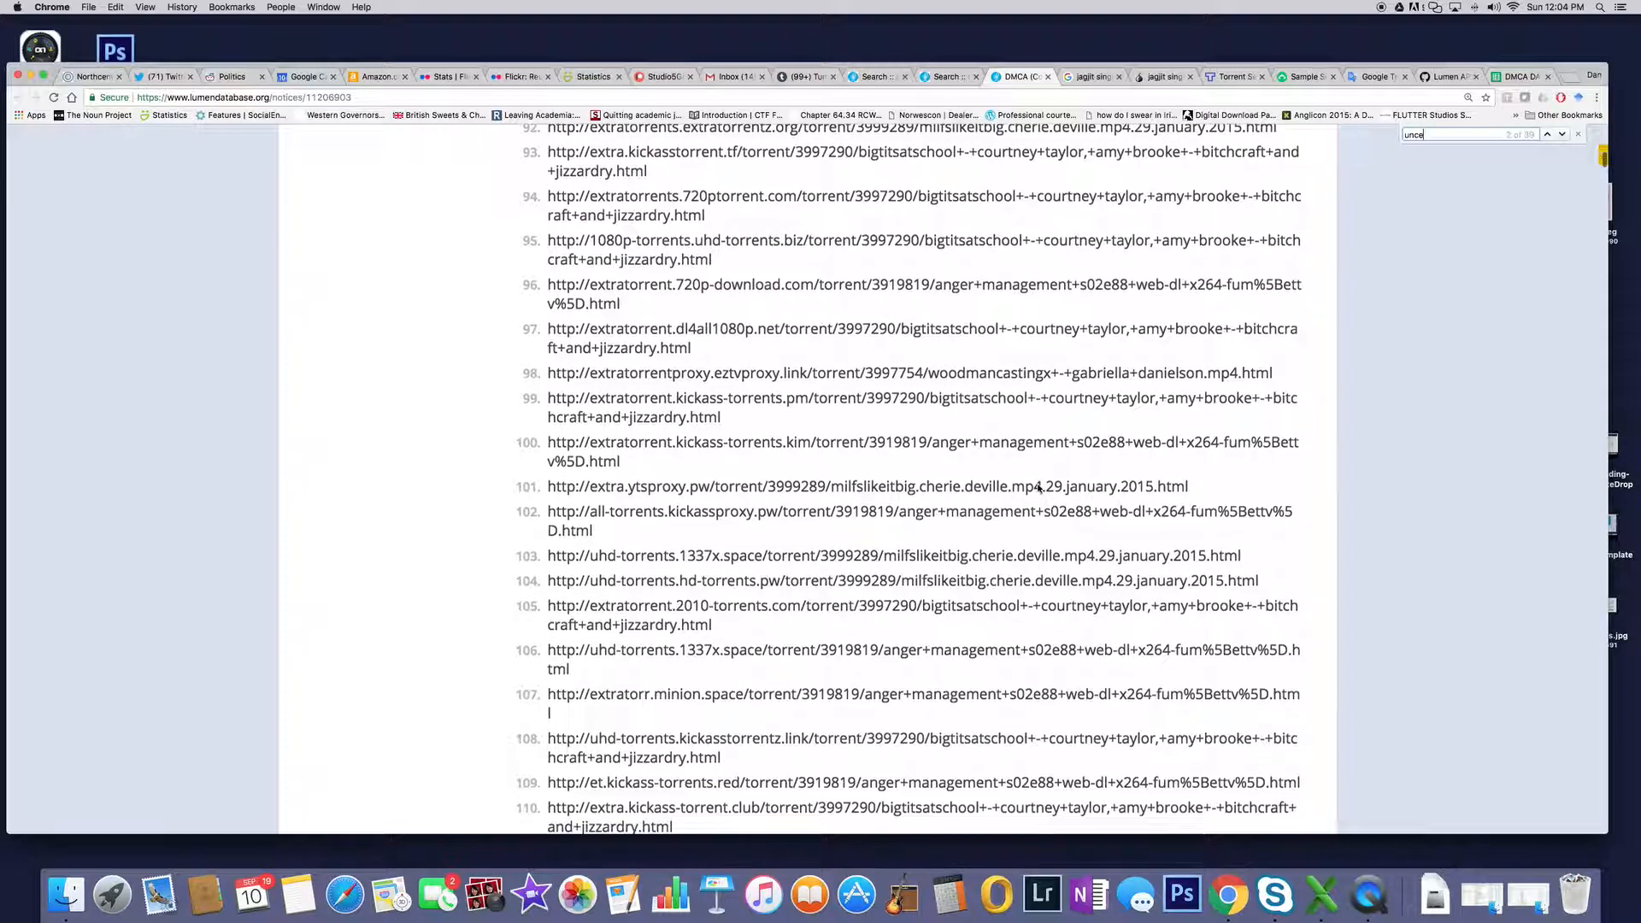
scroll("down", 3)
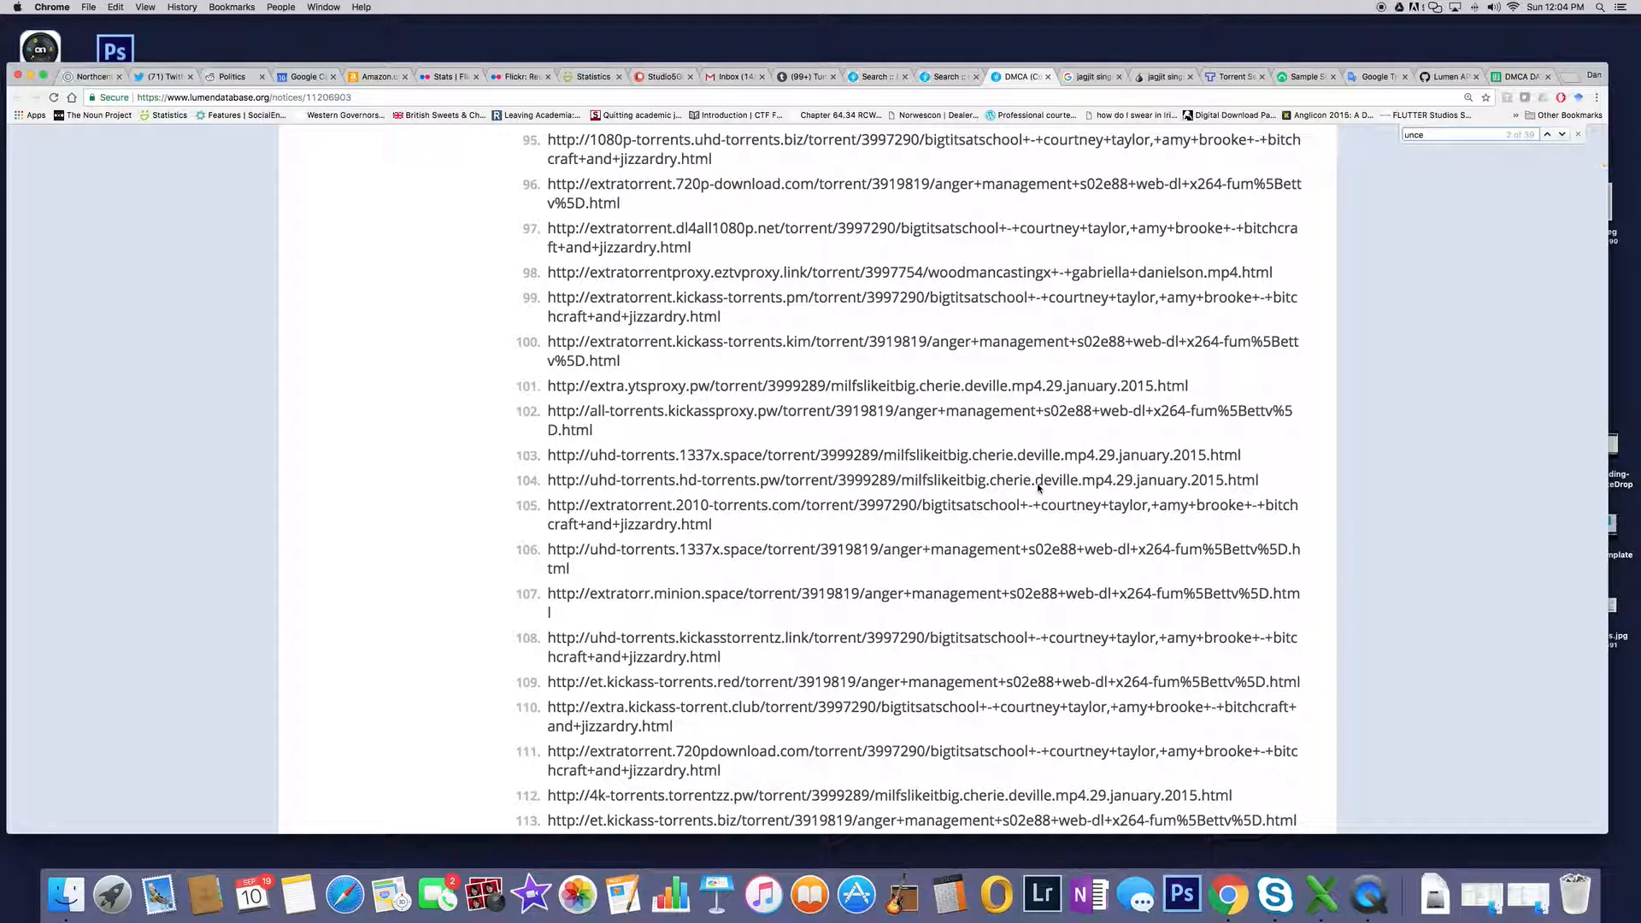
mouse_move(1055, 455)
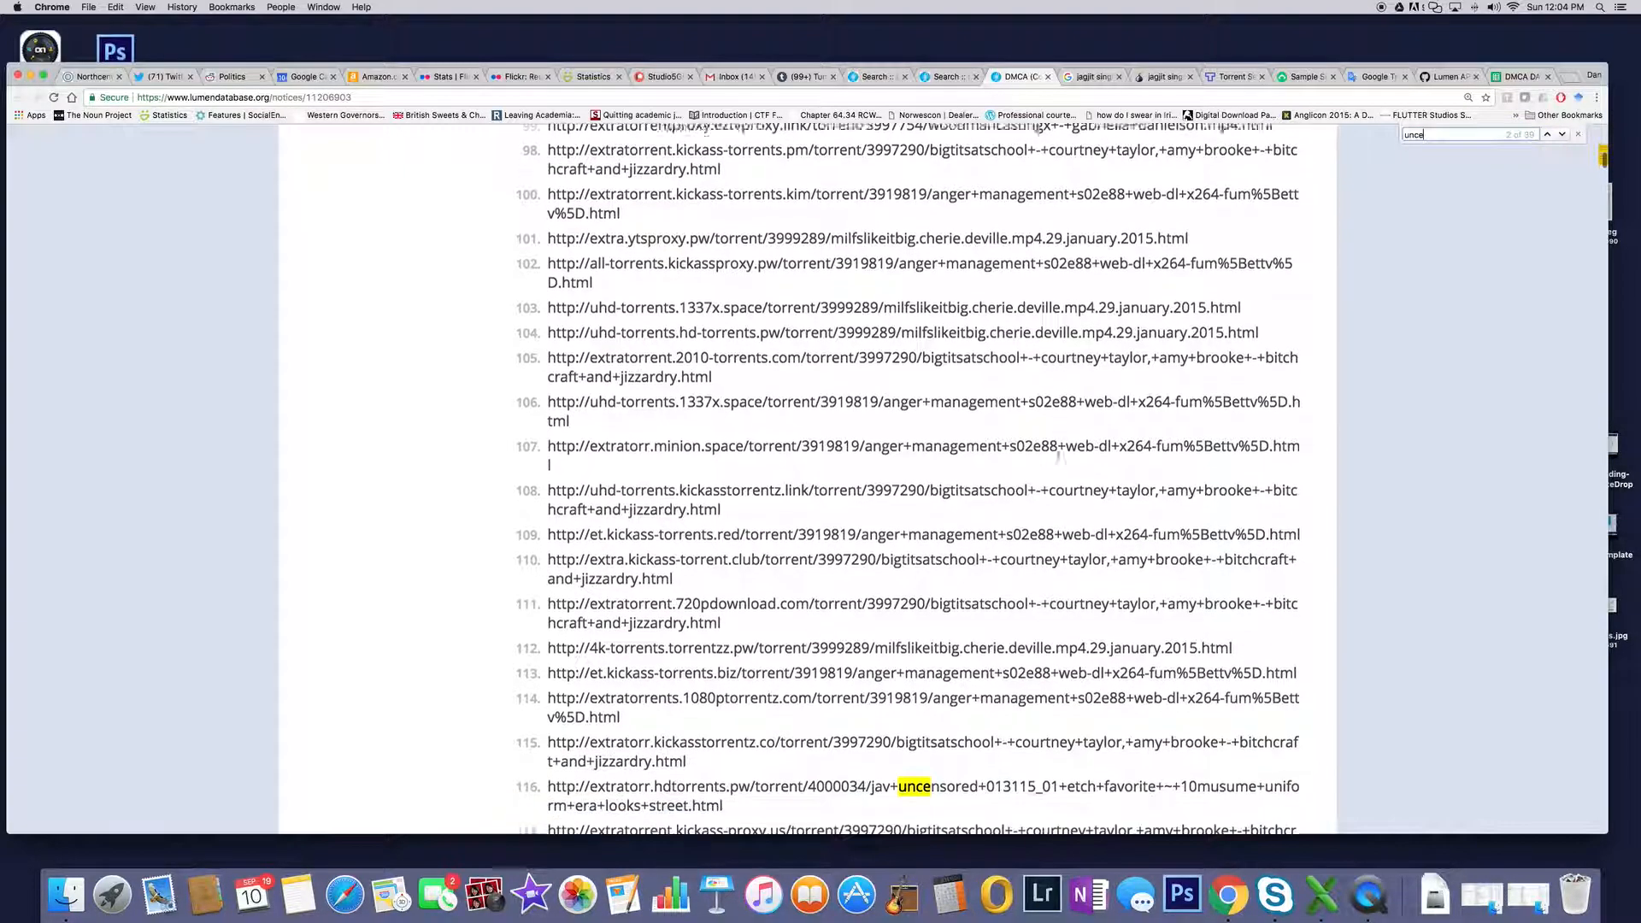
scroll("down", 3)
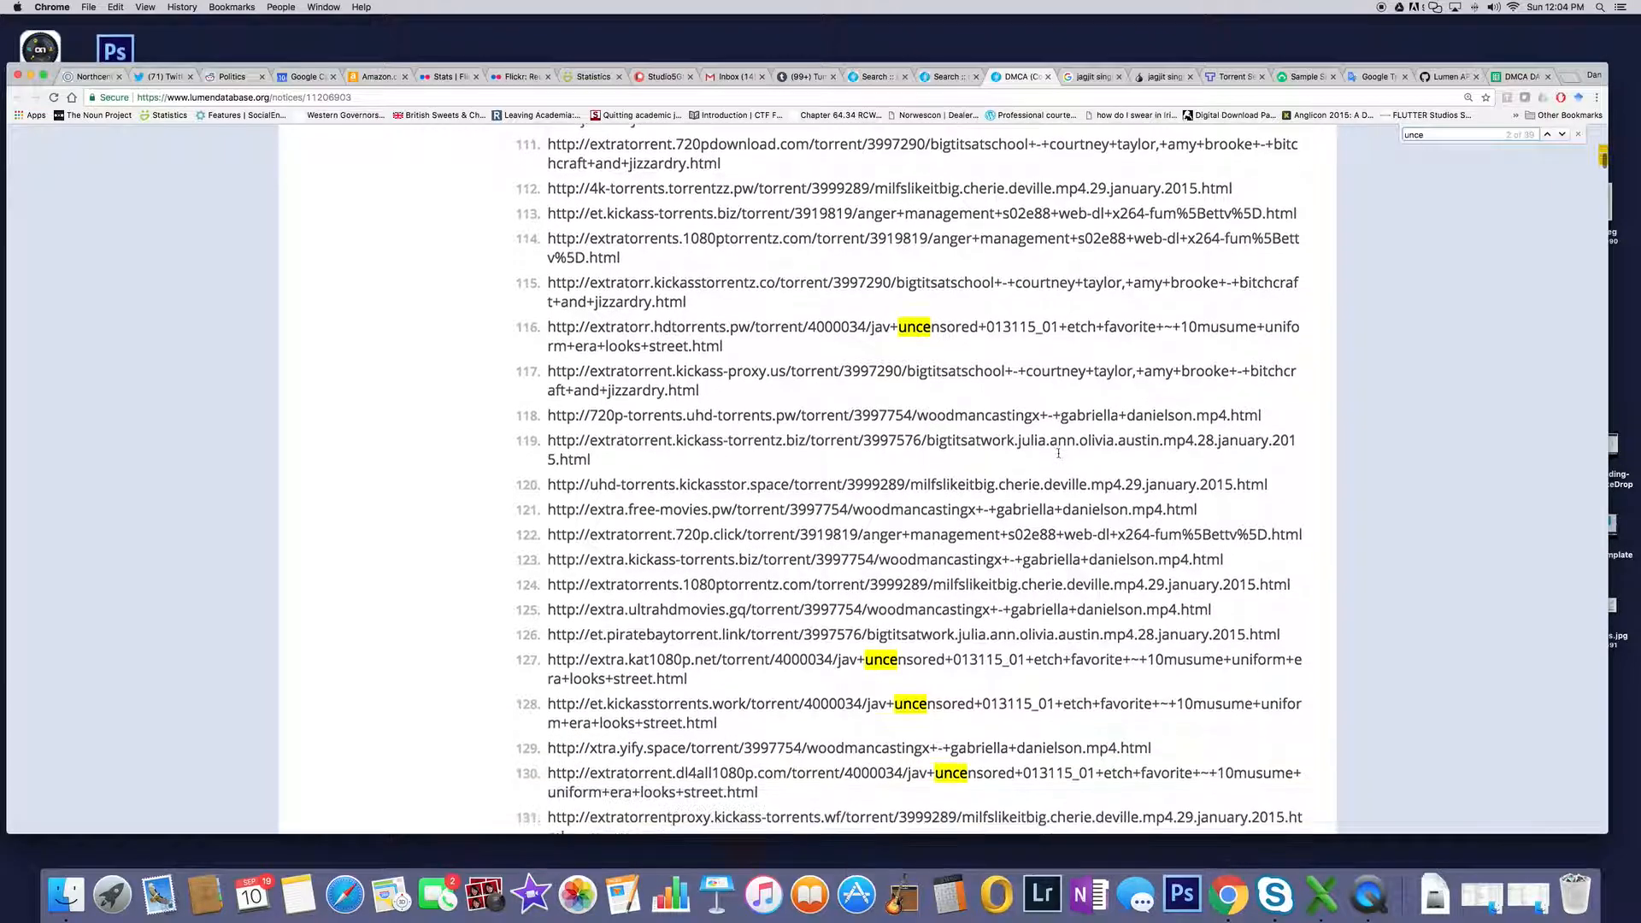
scroll("down", 3)
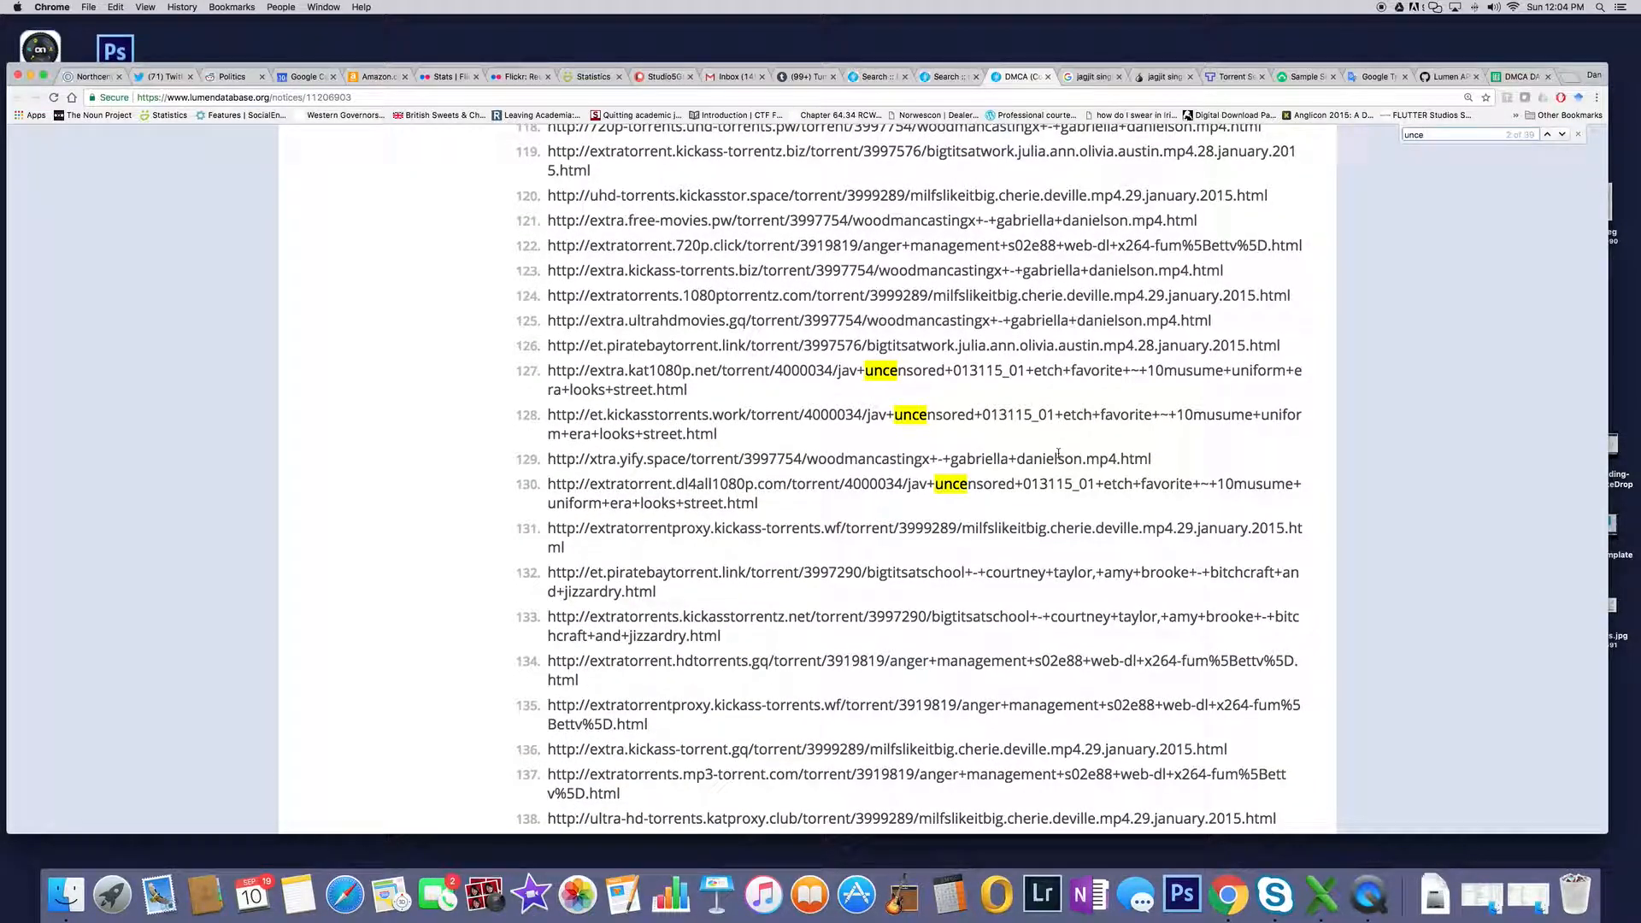
scroll("down", 3)
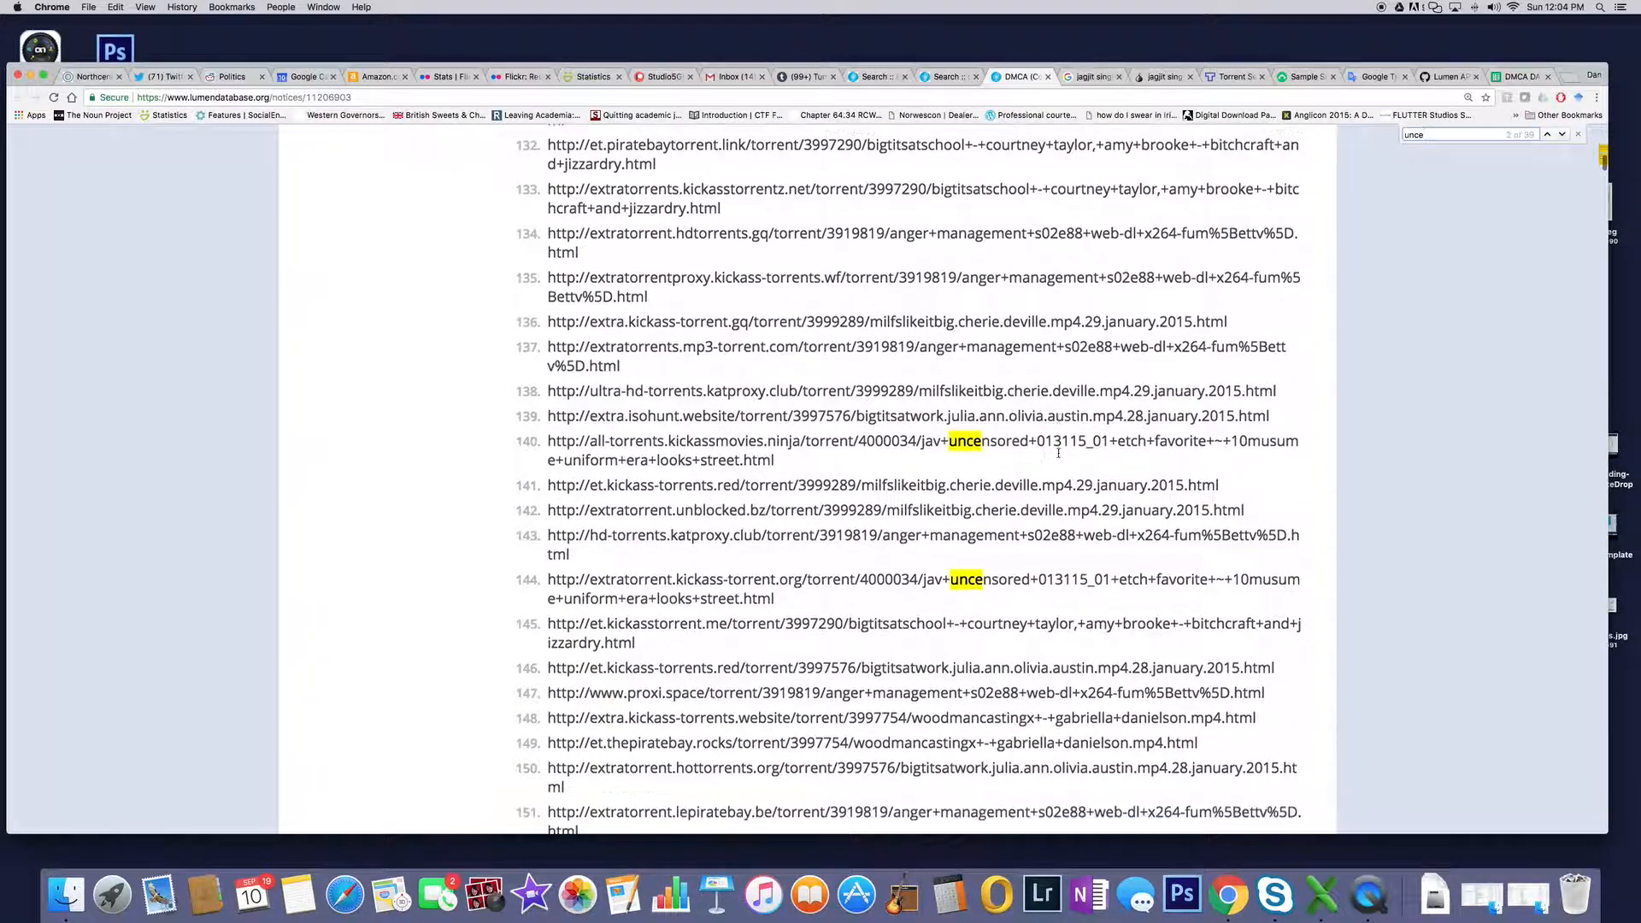